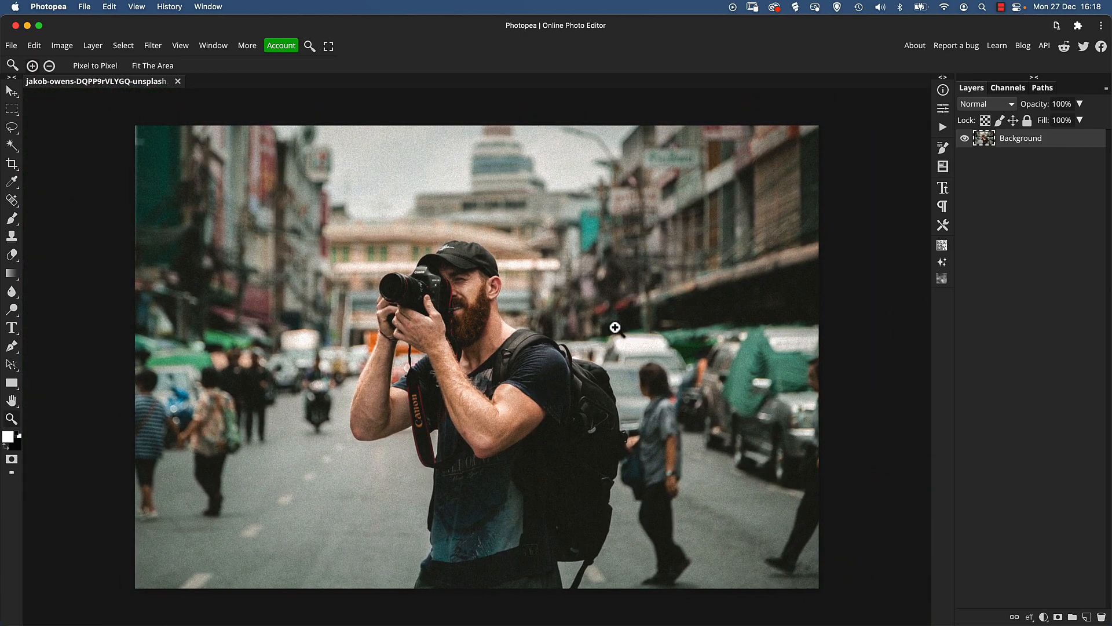
pyautogui.moveTo(596, 200)
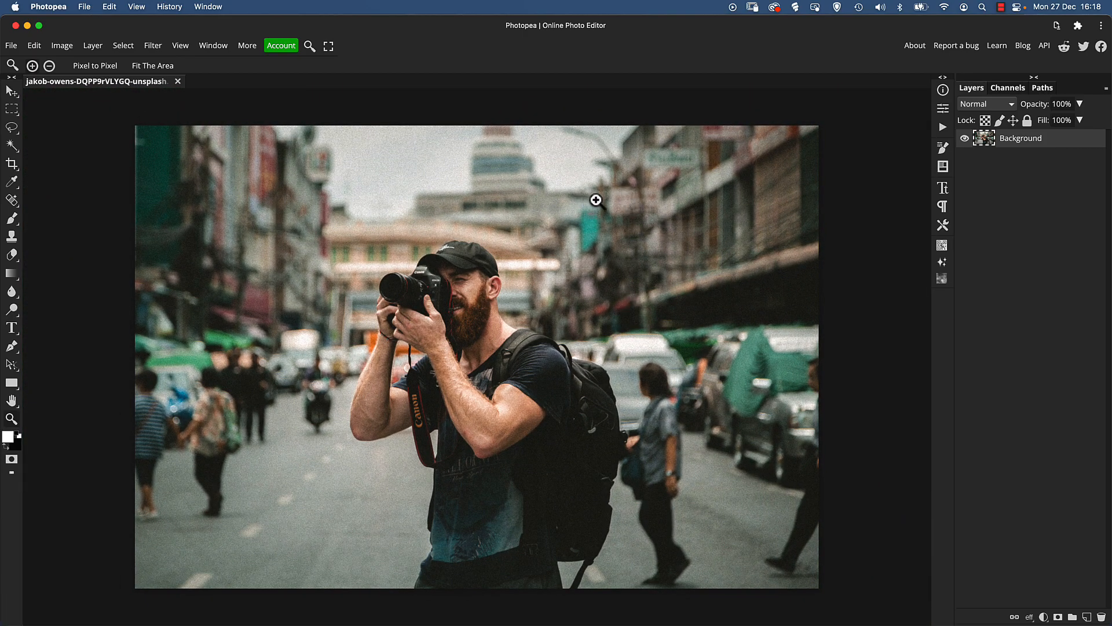
pyautogui.moveTo(499, 363)
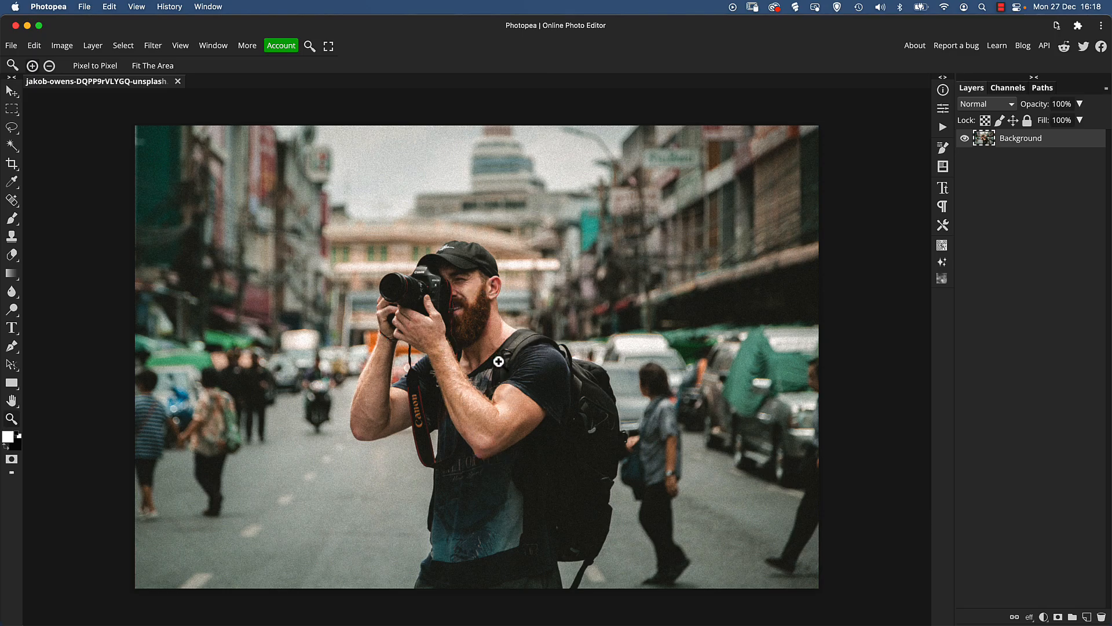
pyautogui.moveTo(501, 381)
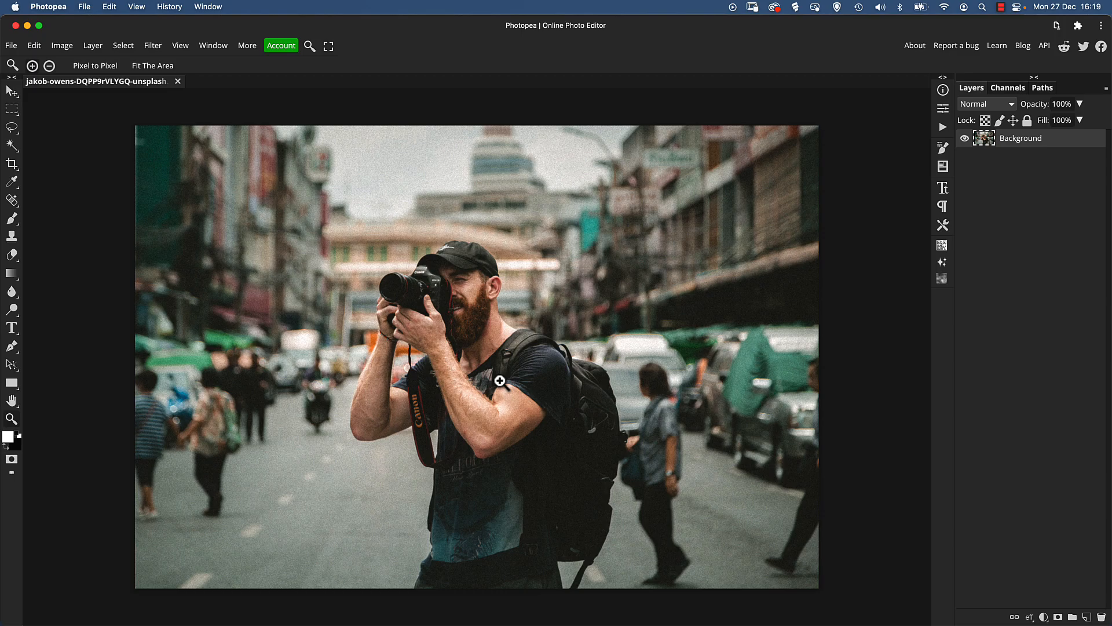
pyautogui.moveTo(239, 298)
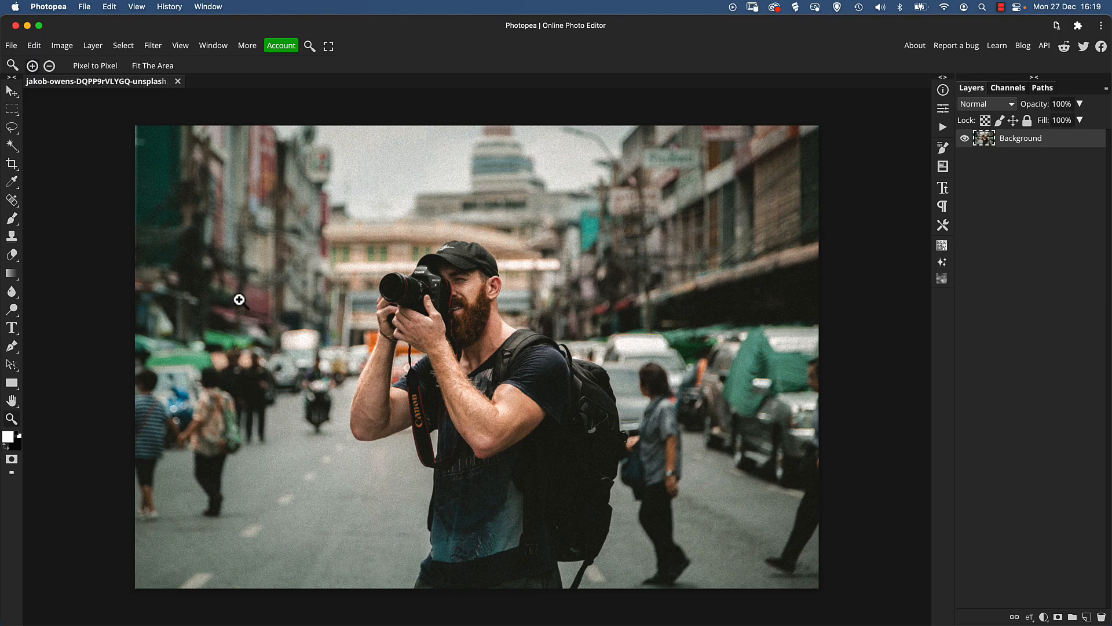
pyautogui.moveTo(311, 277)
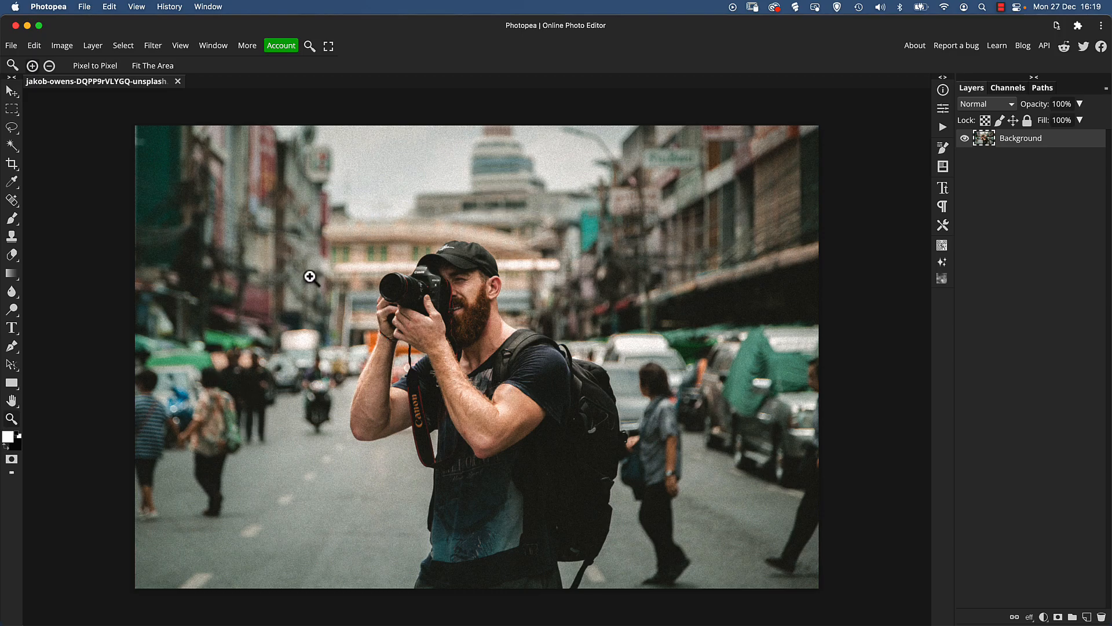
pyautogui.moveTo(293, 264)
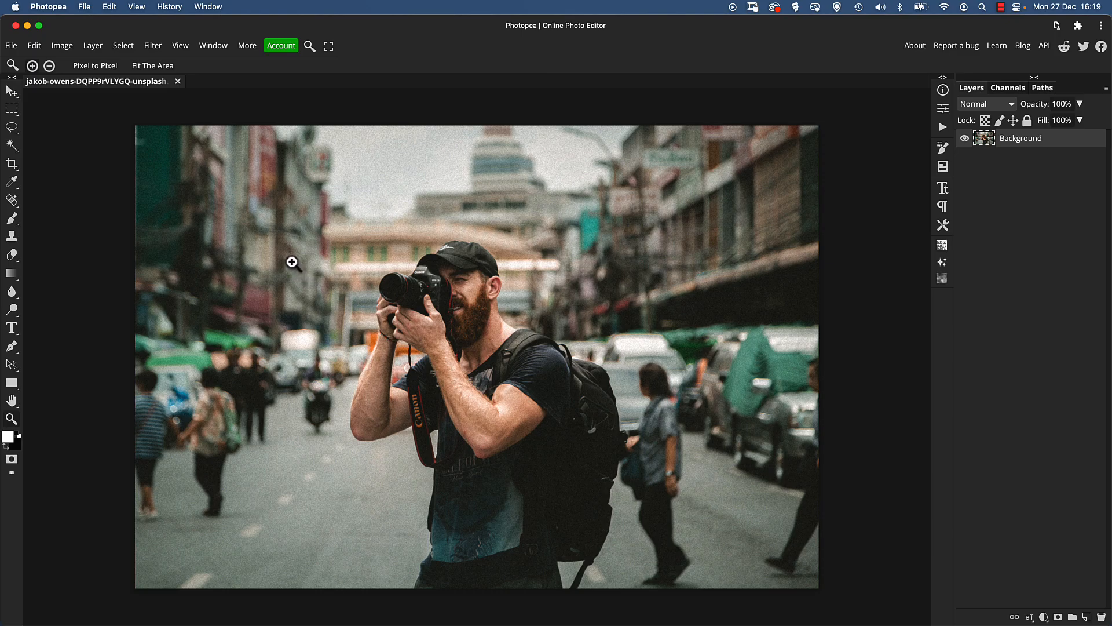
pyautogui.moveTo(287, 260)
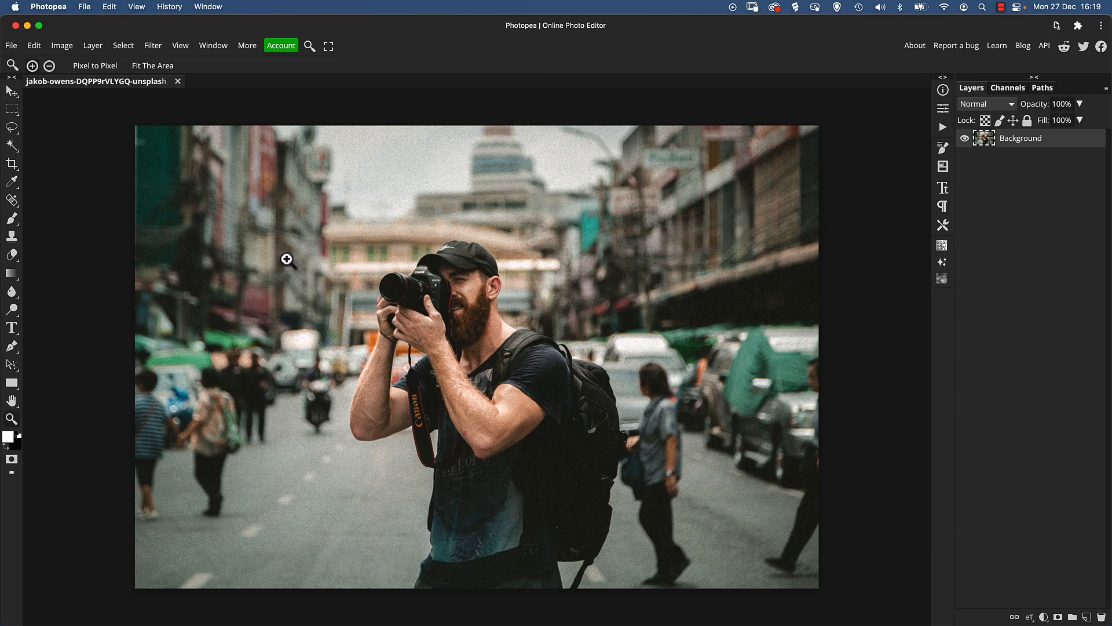
pyautogui.moveTo(987, 171)
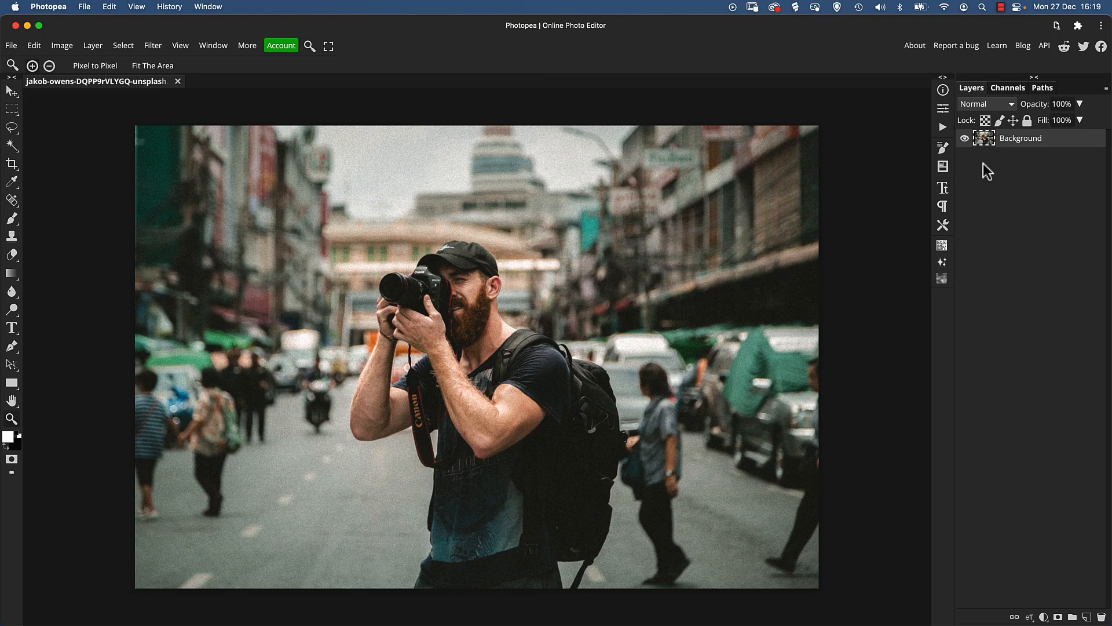
pyautogui.moveTo(987, 168)
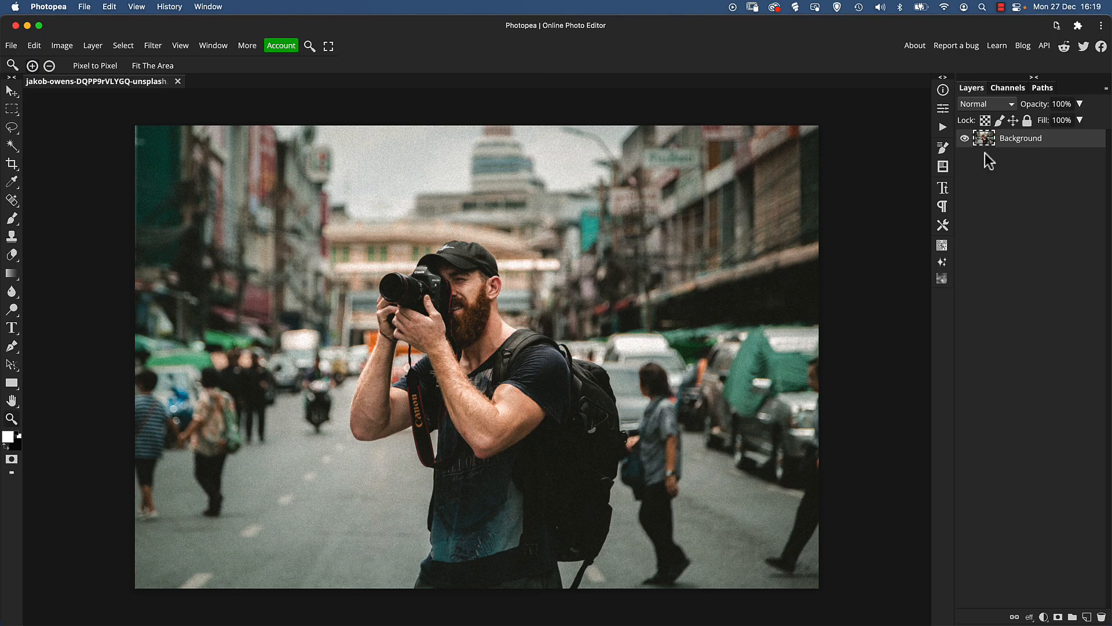
# - Duplicate the photo layer twice and name the top copy 'Subject'
pyautogui.press('cmd+j')
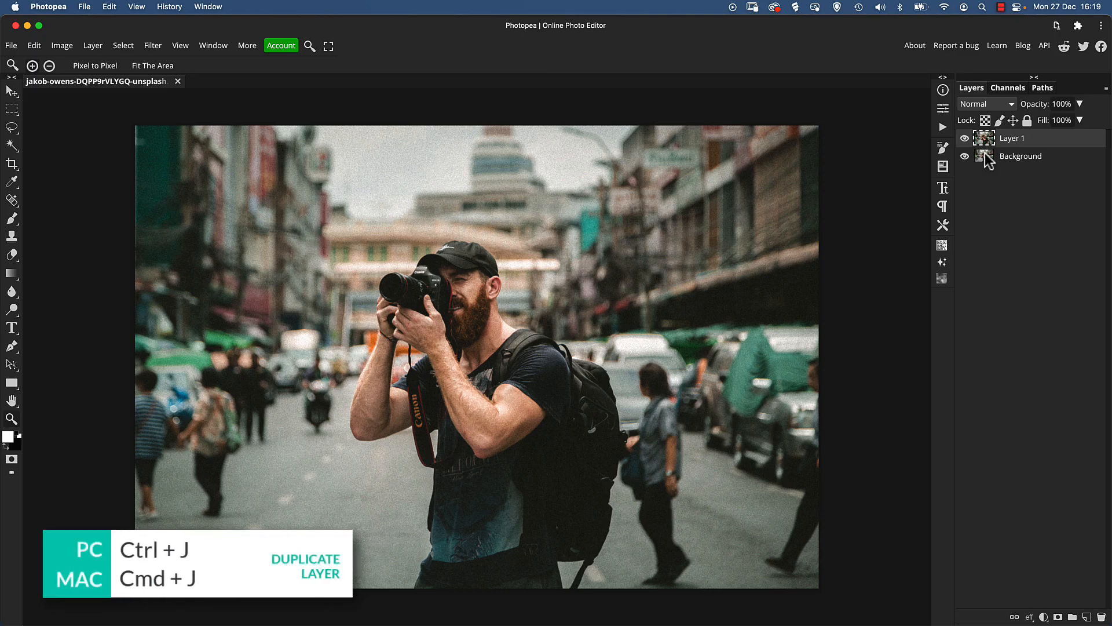
pyautogui.rightClick(1013, 138)
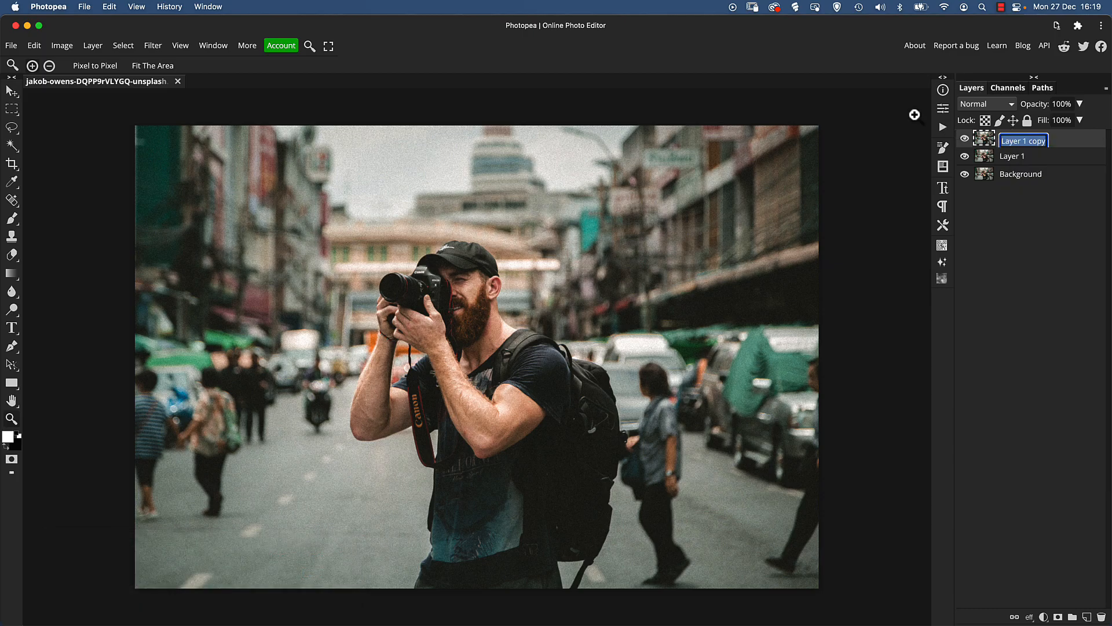
pyautogui.write('Subject')
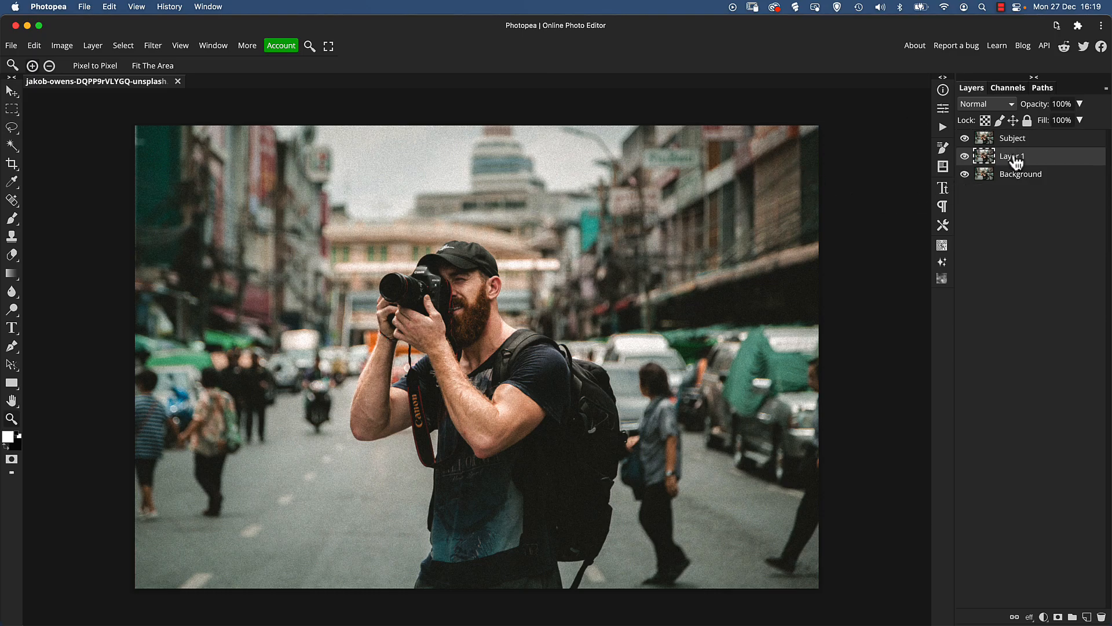
# - Rename the middle duplicate layer to 'BG Blur'
pyautogui.doubleClick(1013, 157)
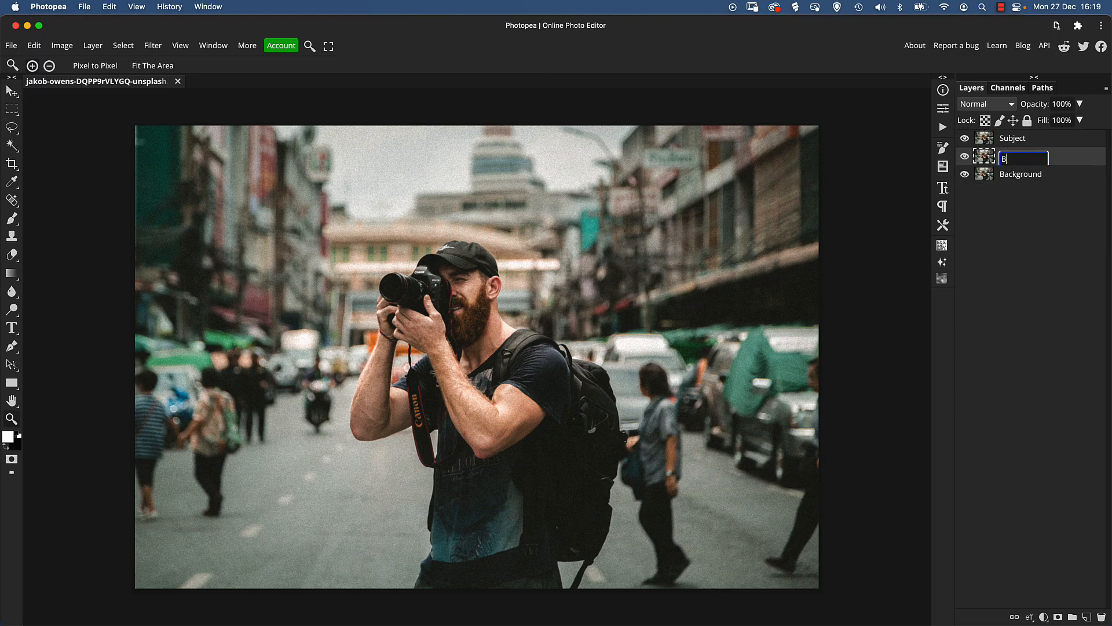
pyautogui.write('G Blur')
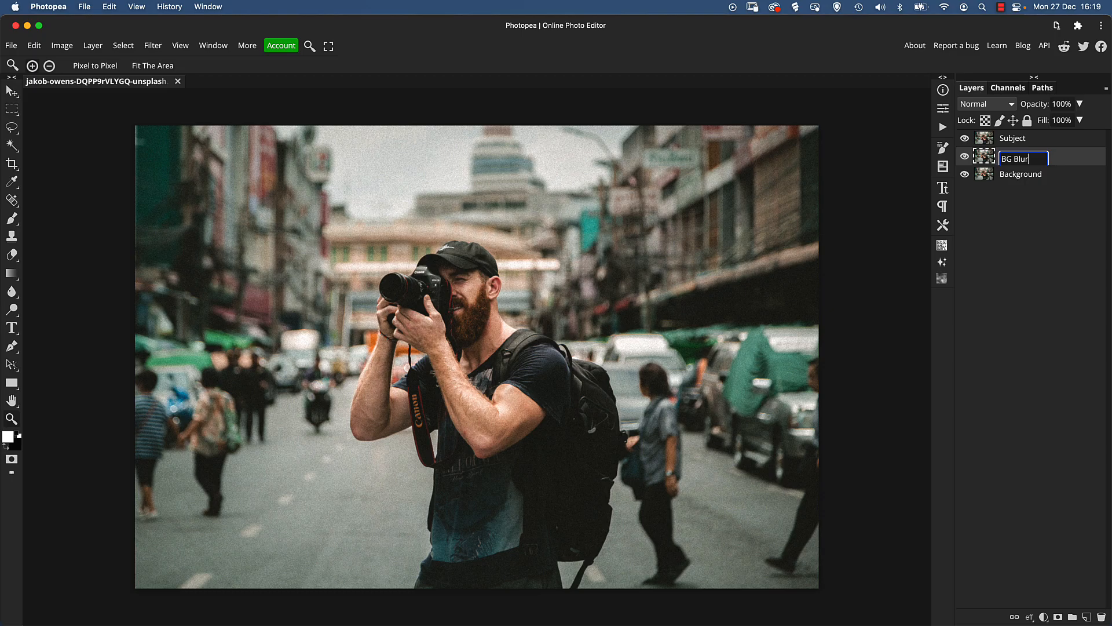
pyautogui.click(1013, 138)
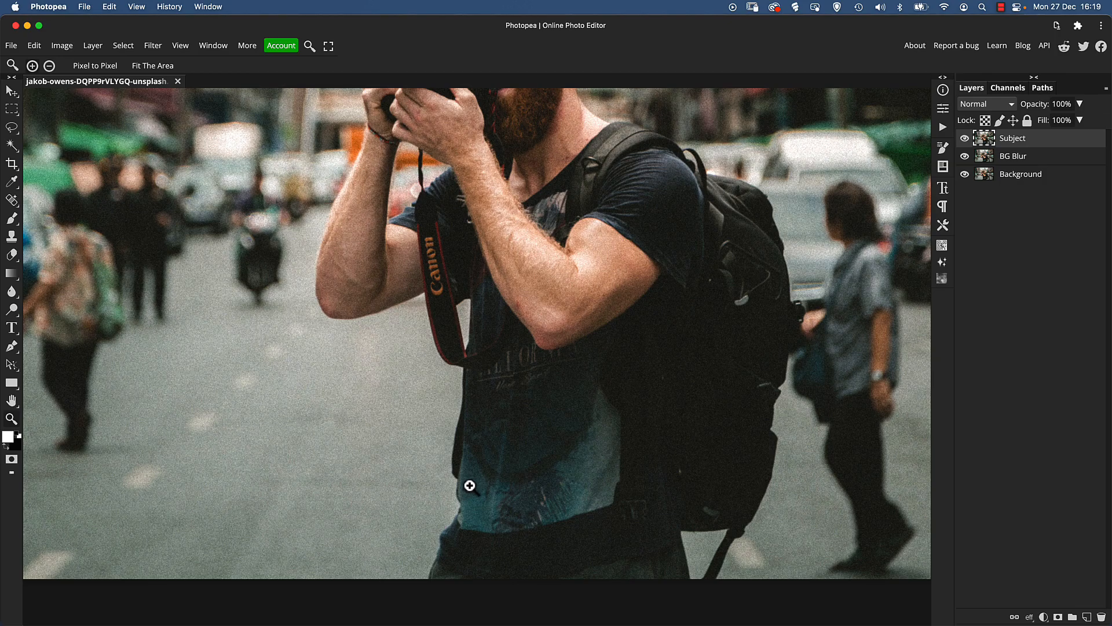
pyautogui.moveTo(478, 496)
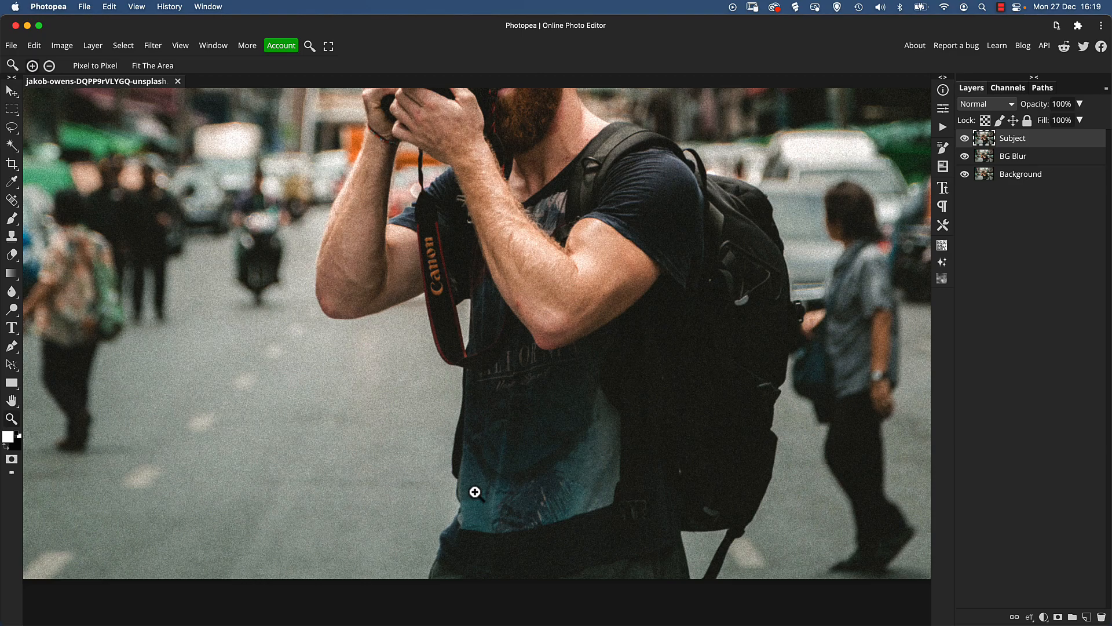
pyautogui.moveTo(119, 206)
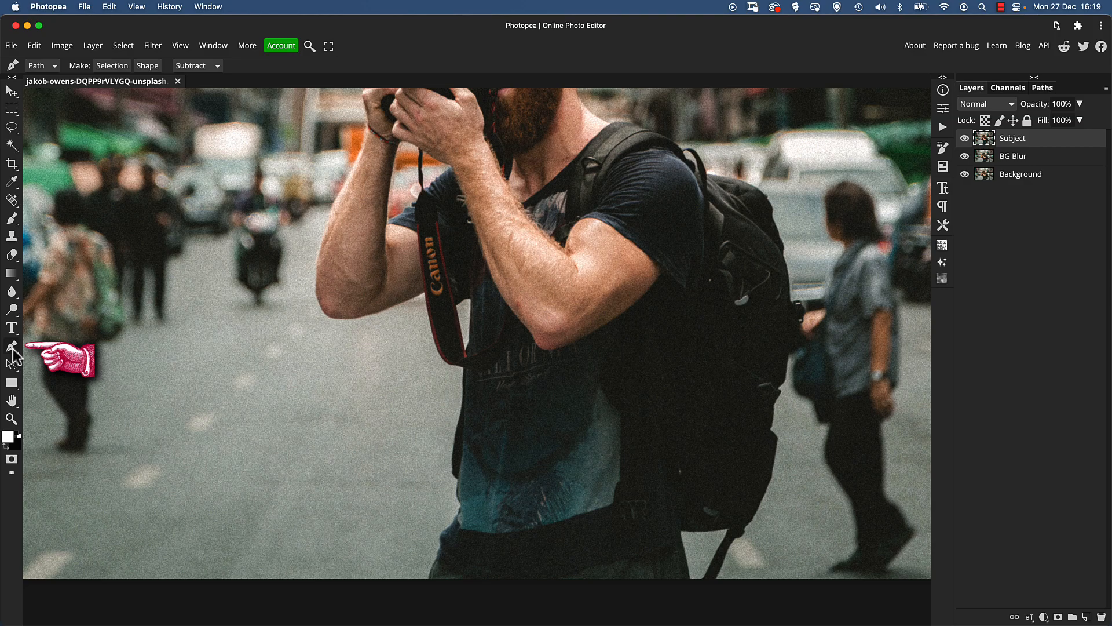
# - Choose the Pen tool in Path mode with the path operation set to Subtract
pyautogui.click(41, 65)
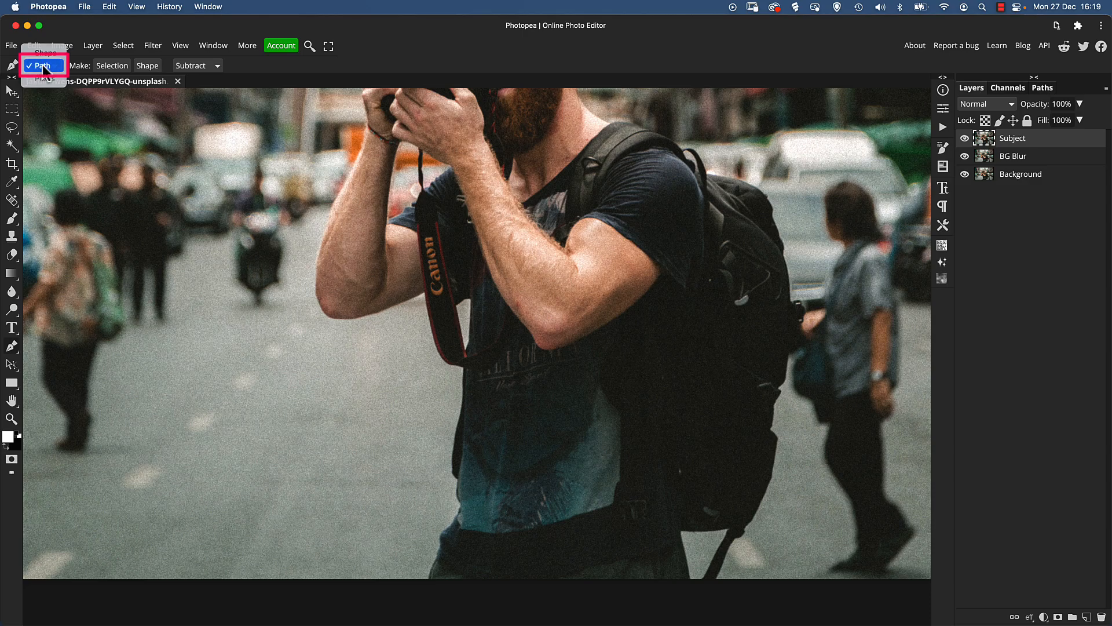
pyautogui.click(41, 65)
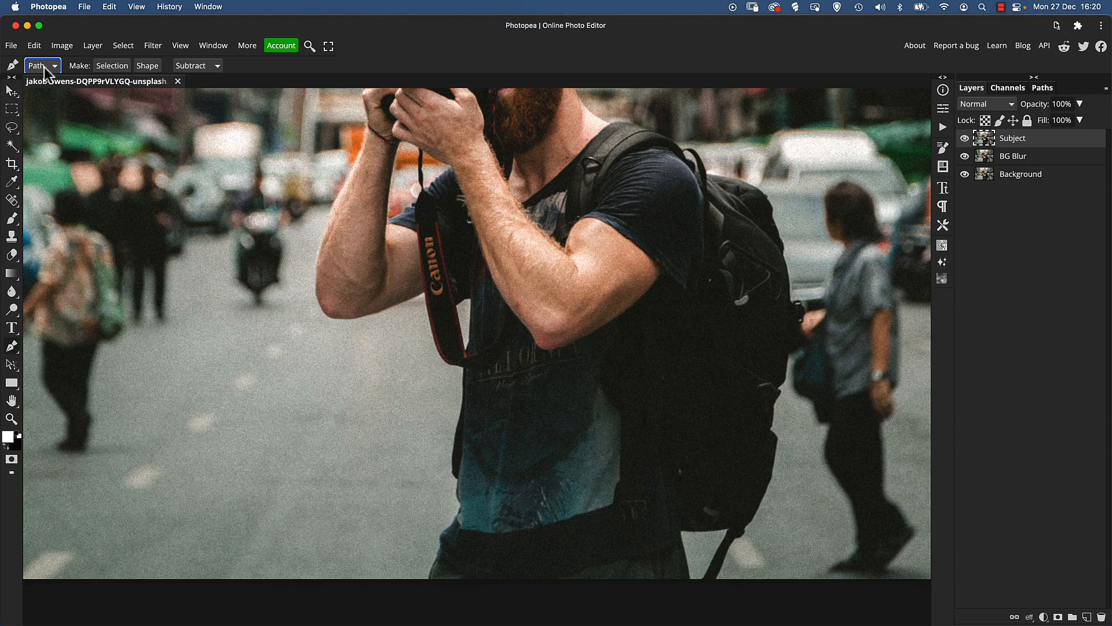
pyautogui.click(197, 65)
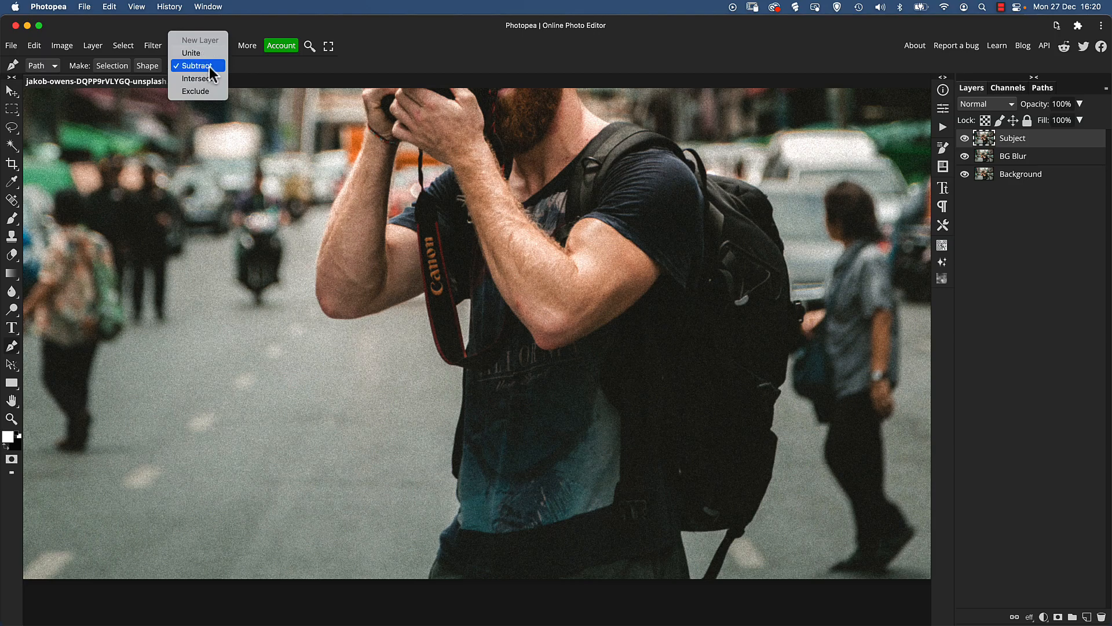
pyautogui.click(197, 65)
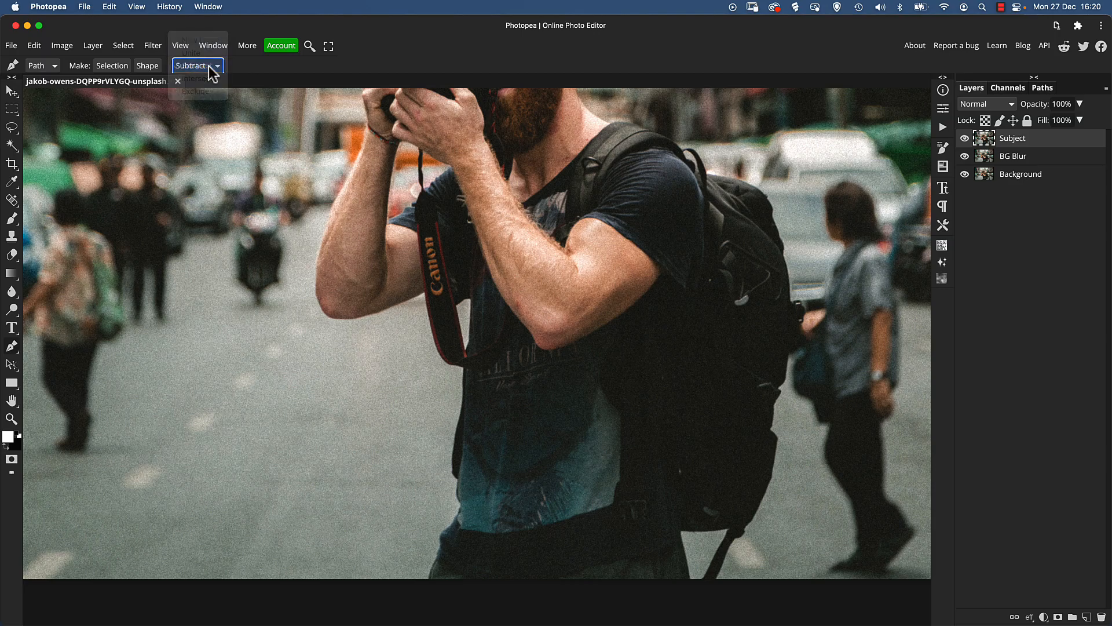
pyautogui.click(197, 64)
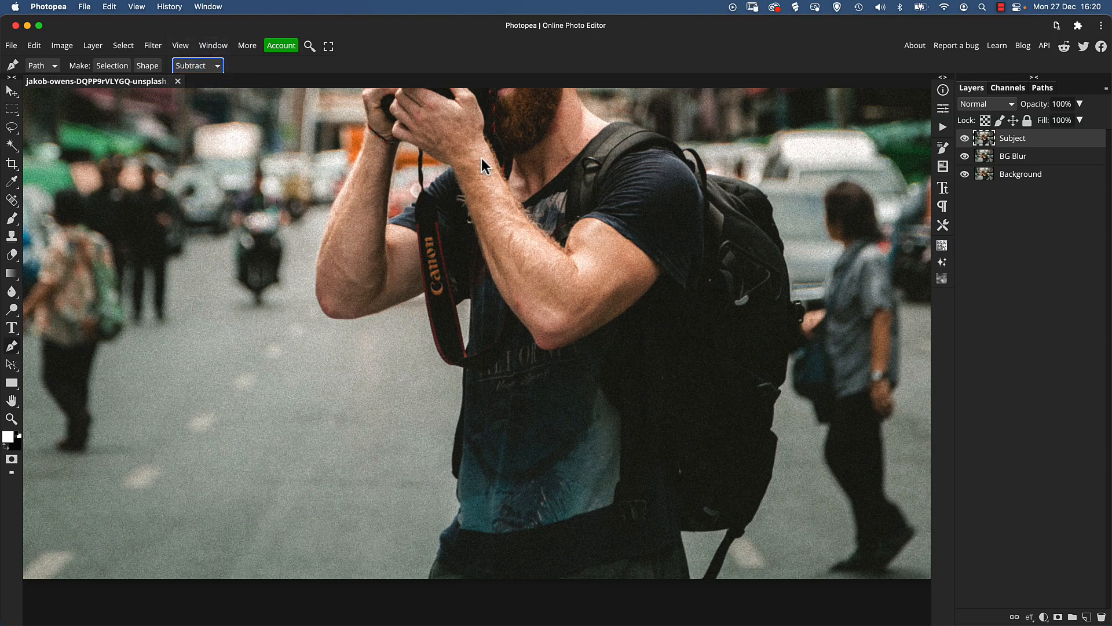
pyautogui.moveTo(505, 284)
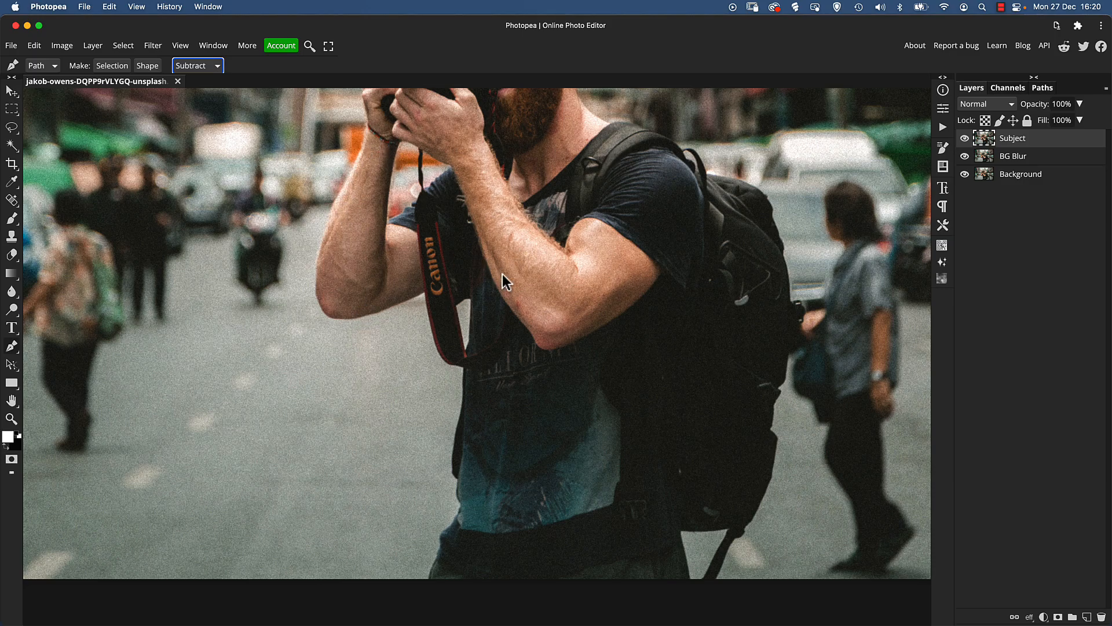
pyautogui.moveTo(588, 342)
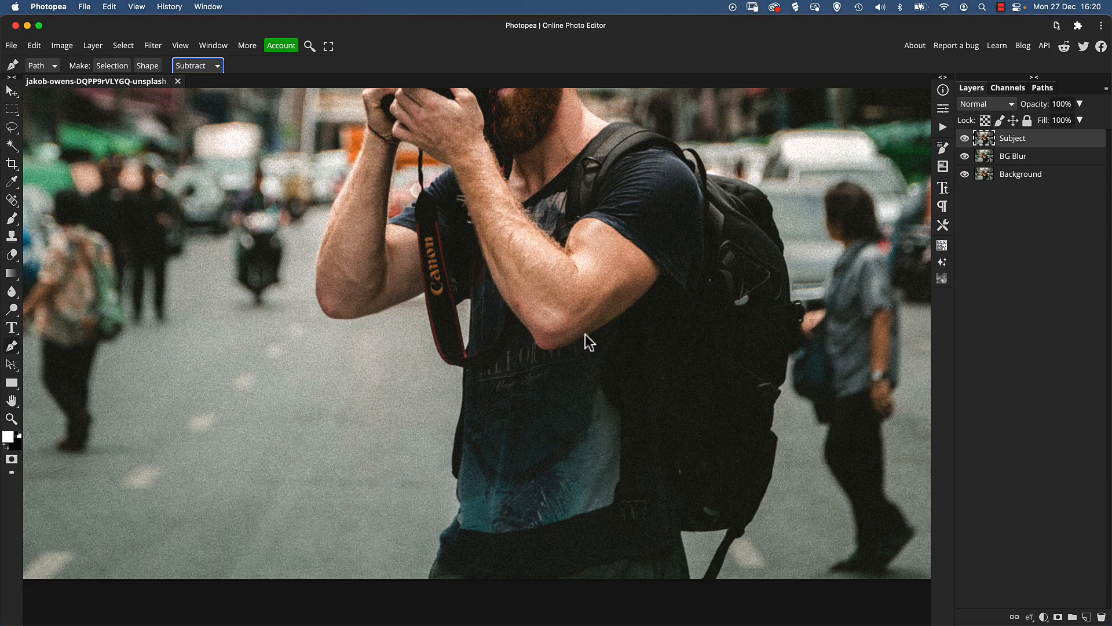
pyautogui.moveTo(485, 546)
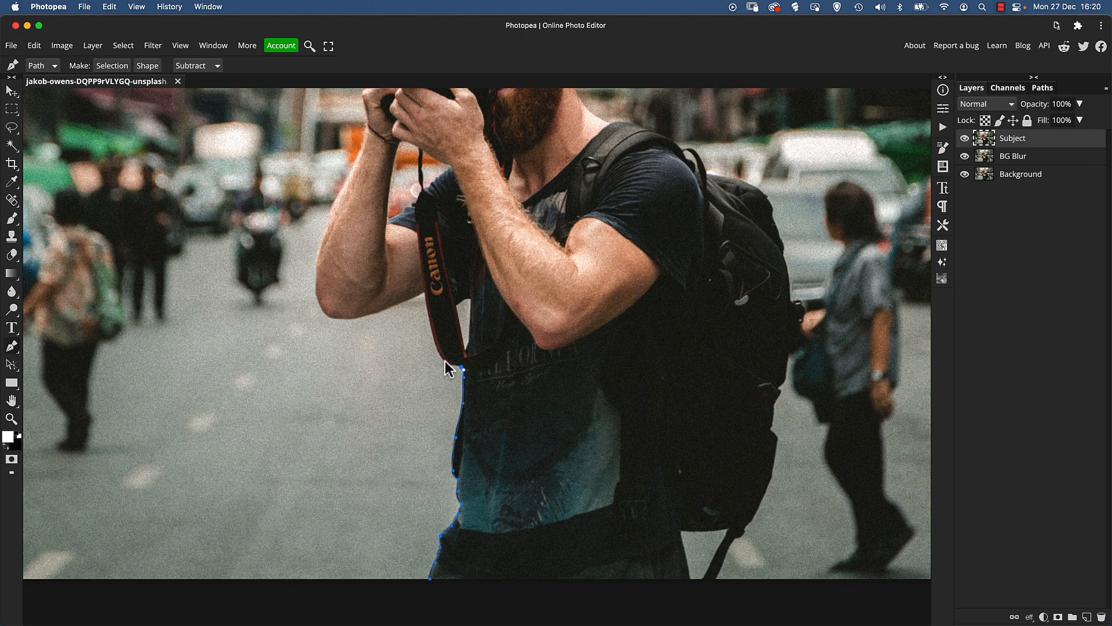
pyautogui.moveTo(433, 337)
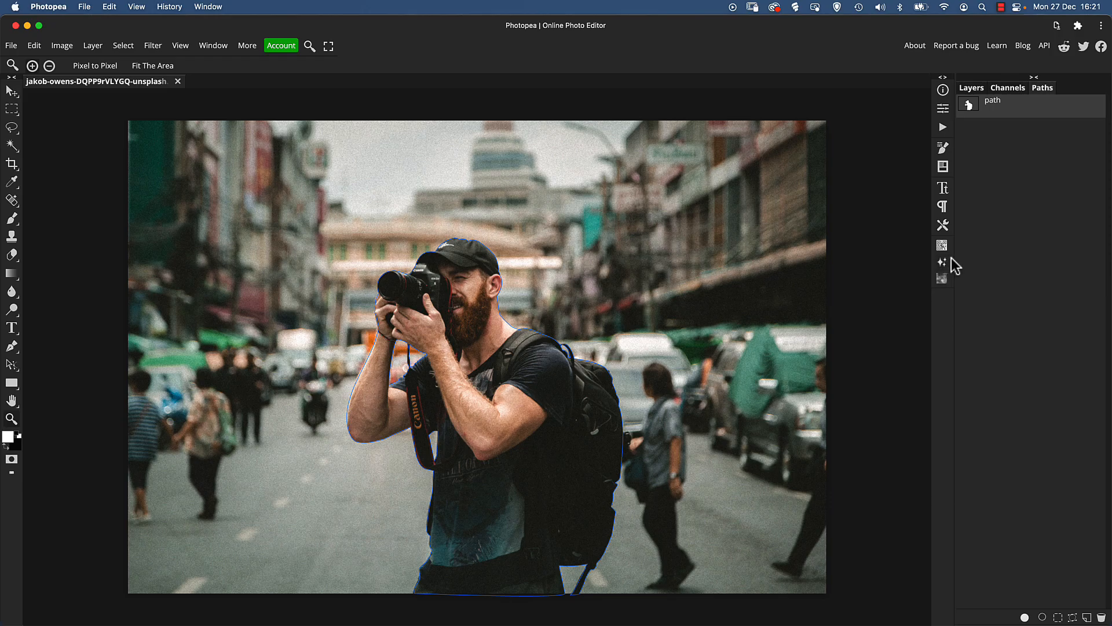
pyautogui.moveTo(964, 255)
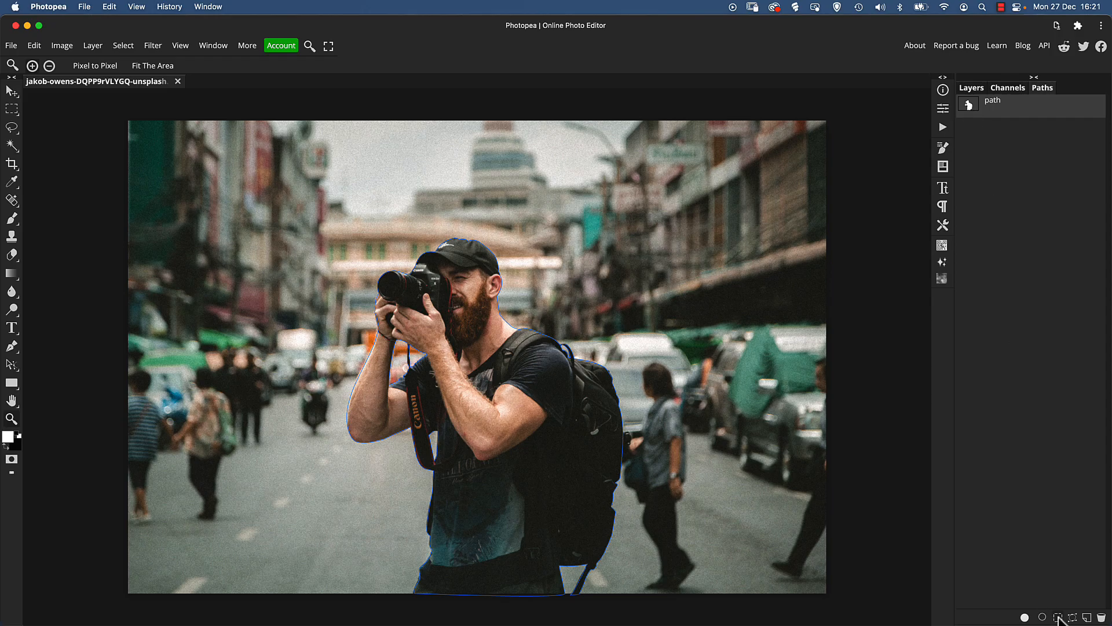
pyautogui.moveTo(970, 140)
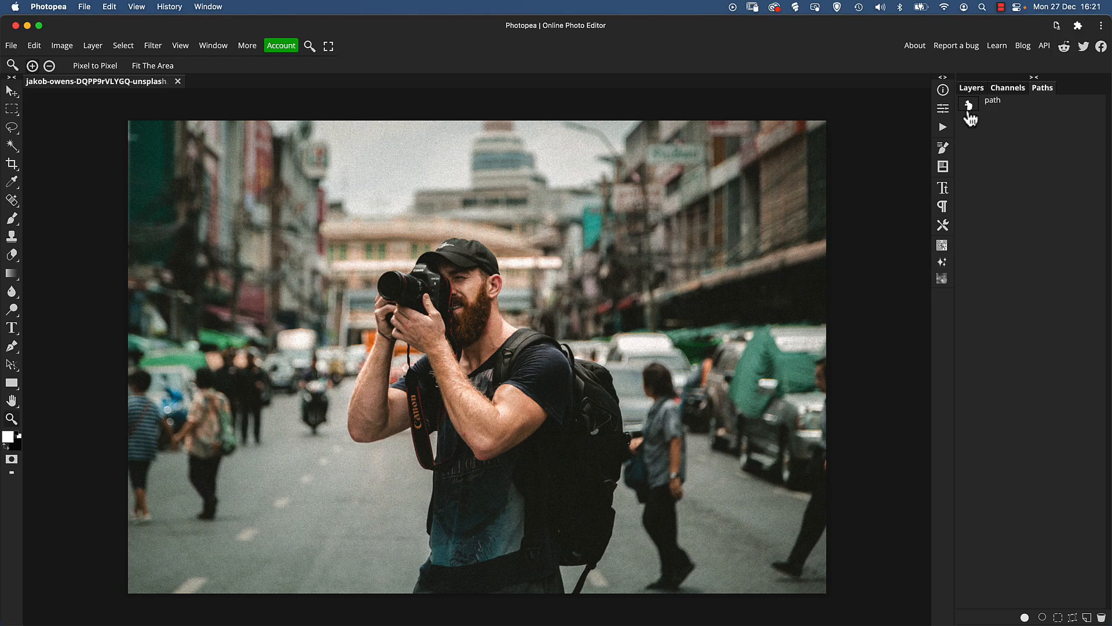
# - Turn the traced photographer path into a selection for the Subject layer mask
pyautogui.click(967, 104)
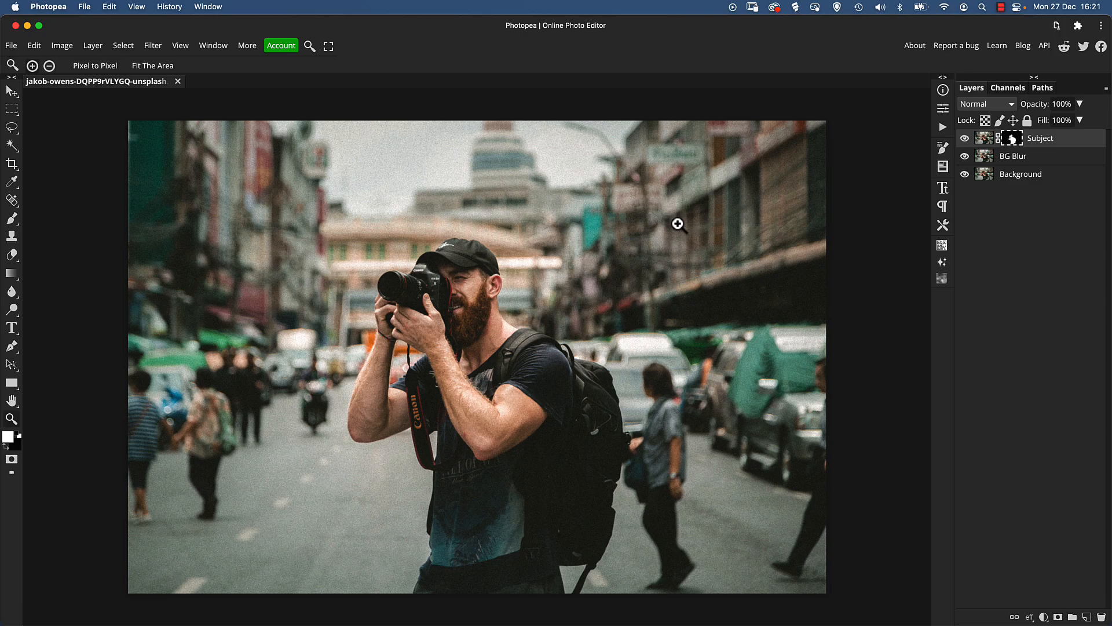
pyautogui.moveTo(742, 273)
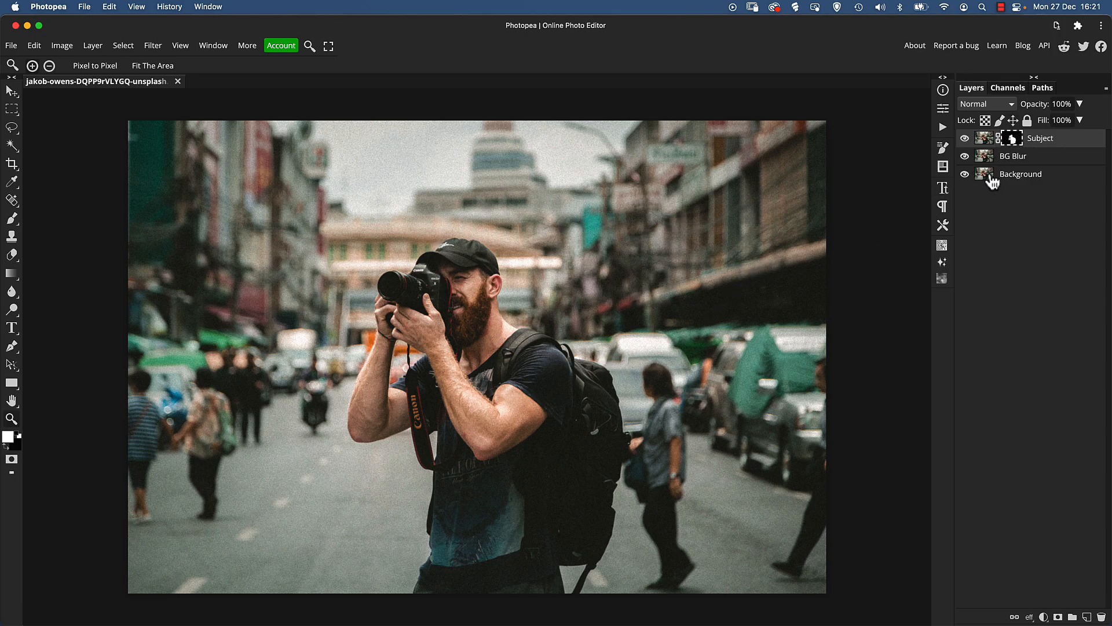
# - Show the Subject layer alone and feather its mask to about 0.8 px
pyautogui.click(964, 157)
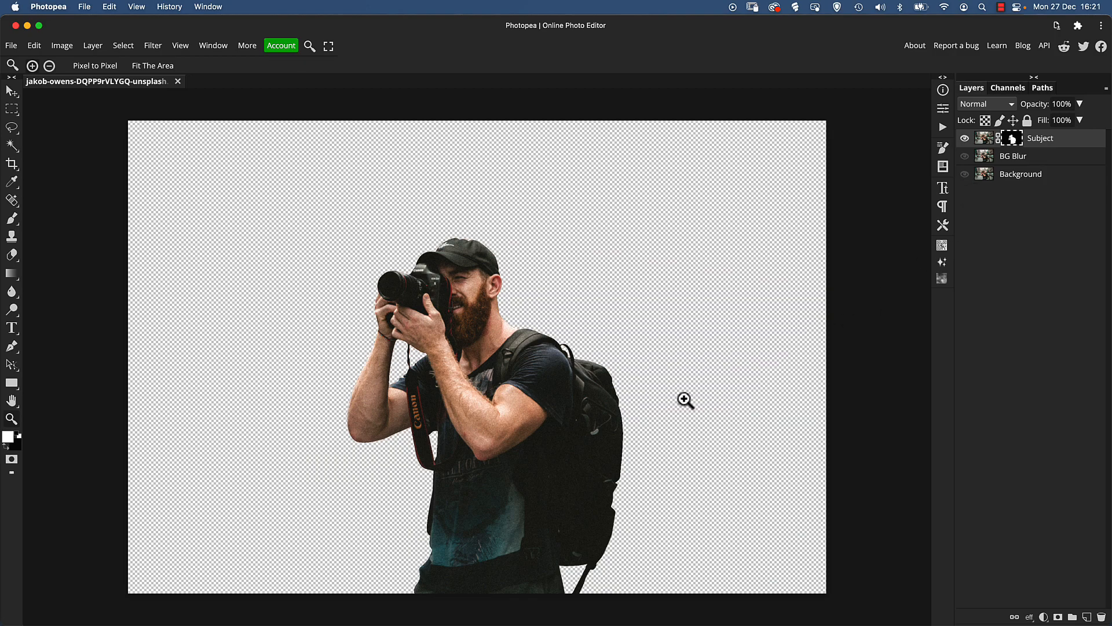
pyautogui.moveTo(479, 397)
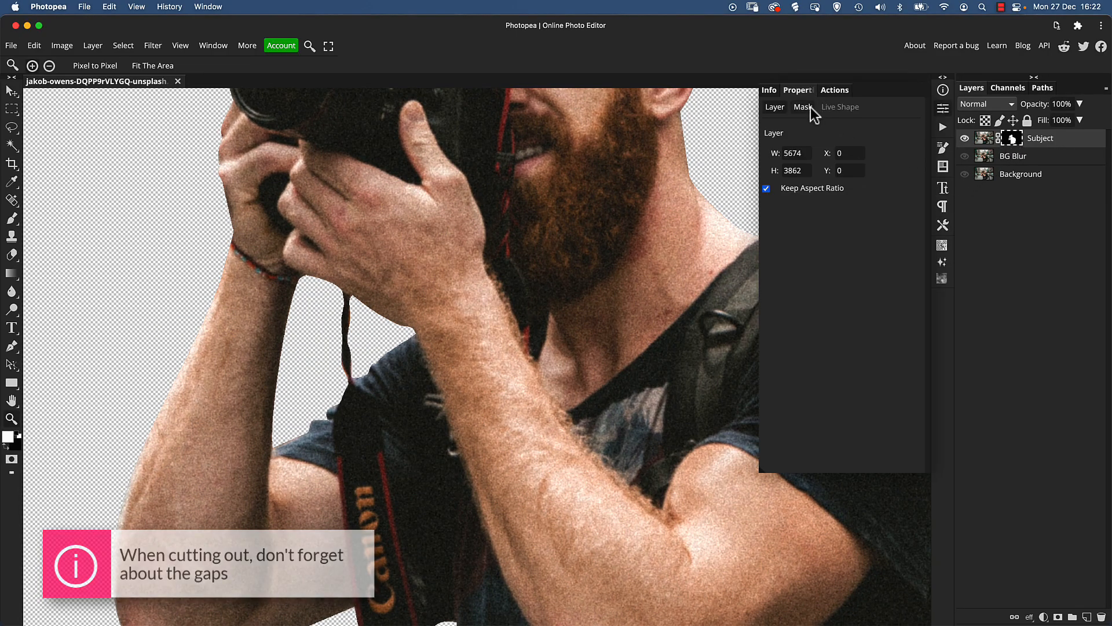
pyautogui.click(802, 106)
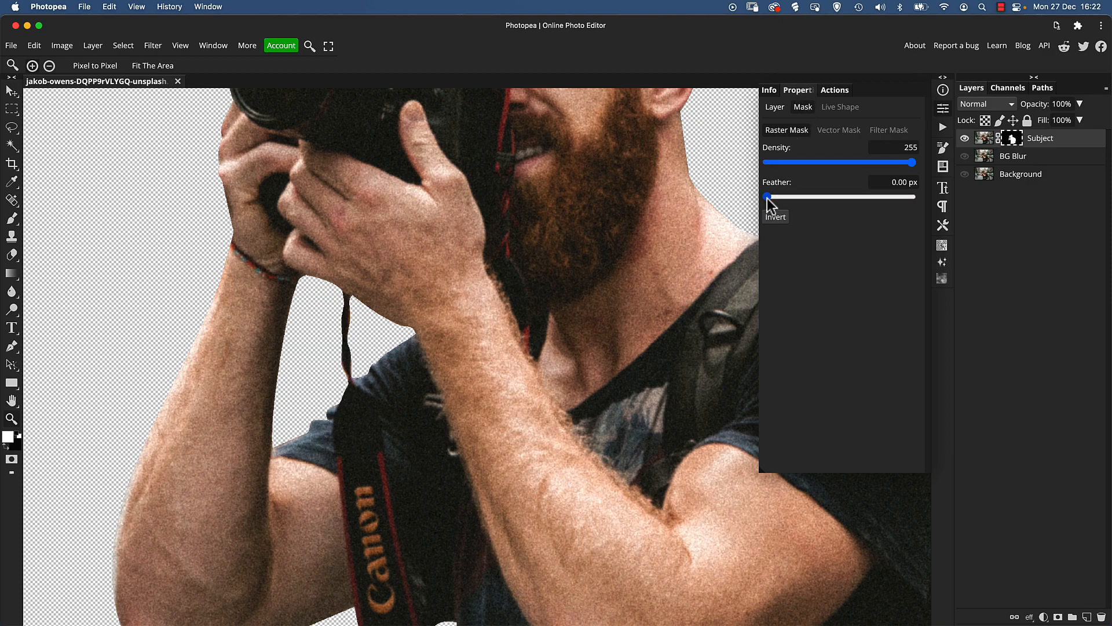
pyautogui.moveTo(766, 197); pyautogui.dragTo(773, 197)
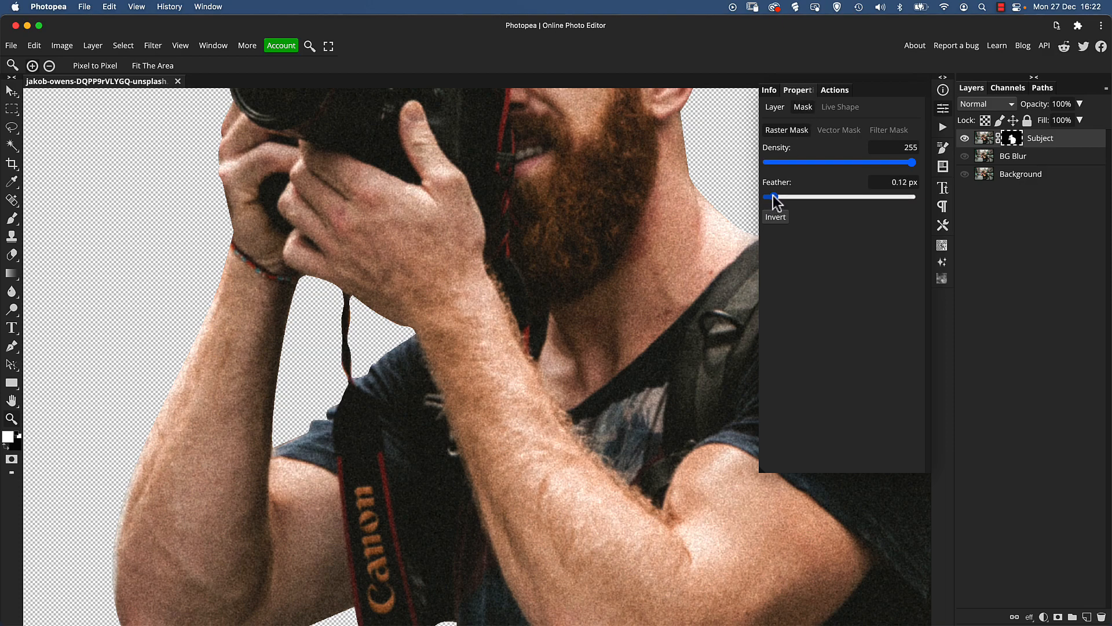
pyautogui.moveTo(765, 197); pyautogui.dragTo(784, 197)
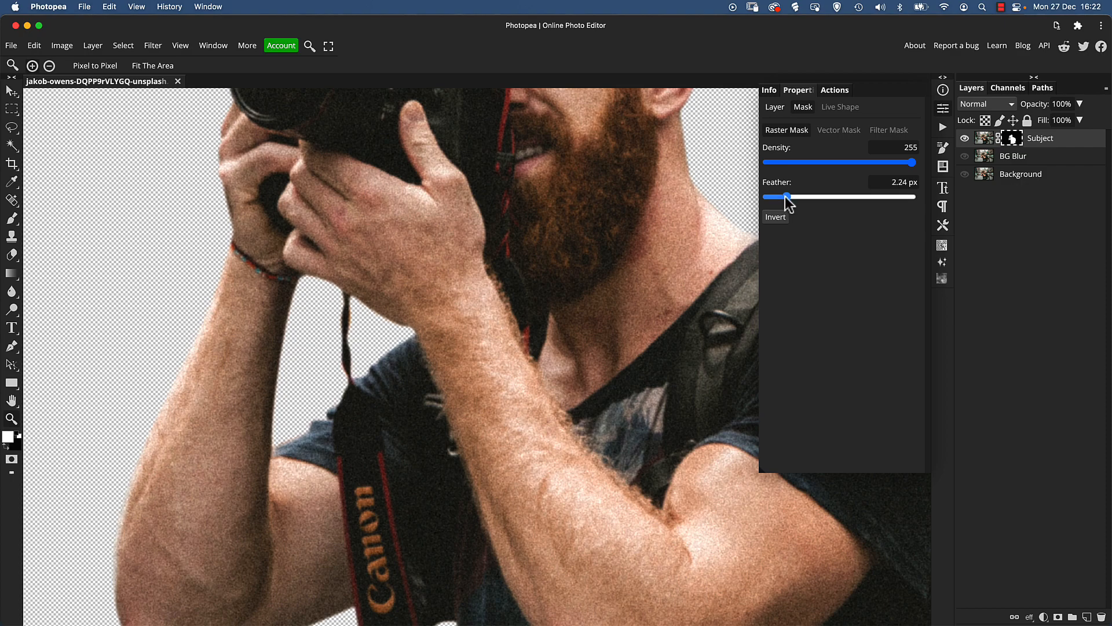
pyautogui.moveTo(788, 197); pyautogui.dragTo(780, 197)
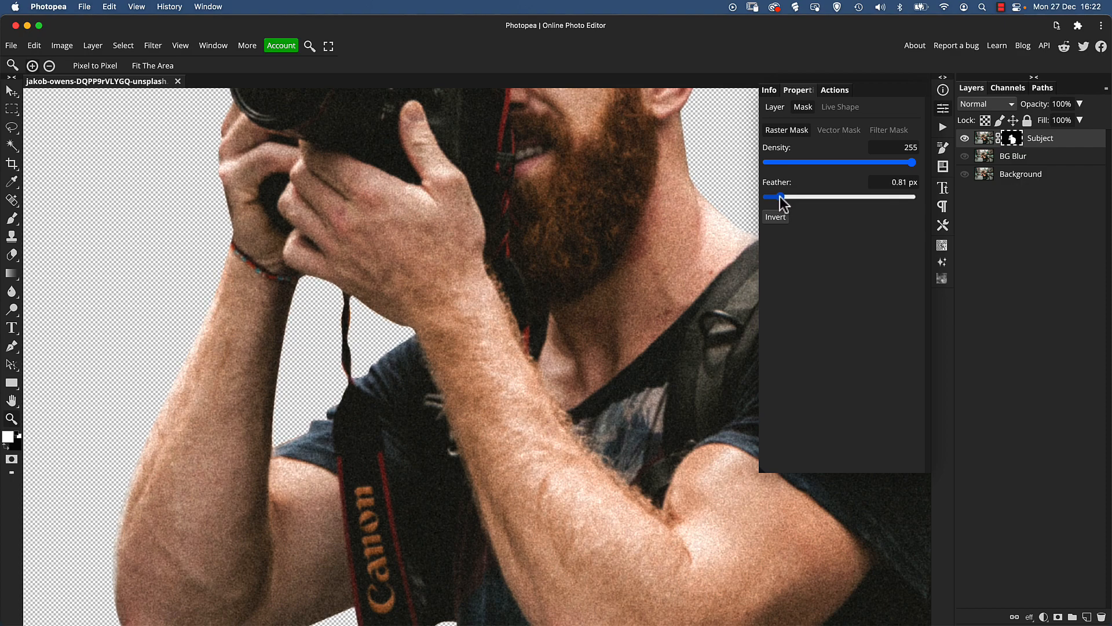
pyautogui.moveTo(889, 206)
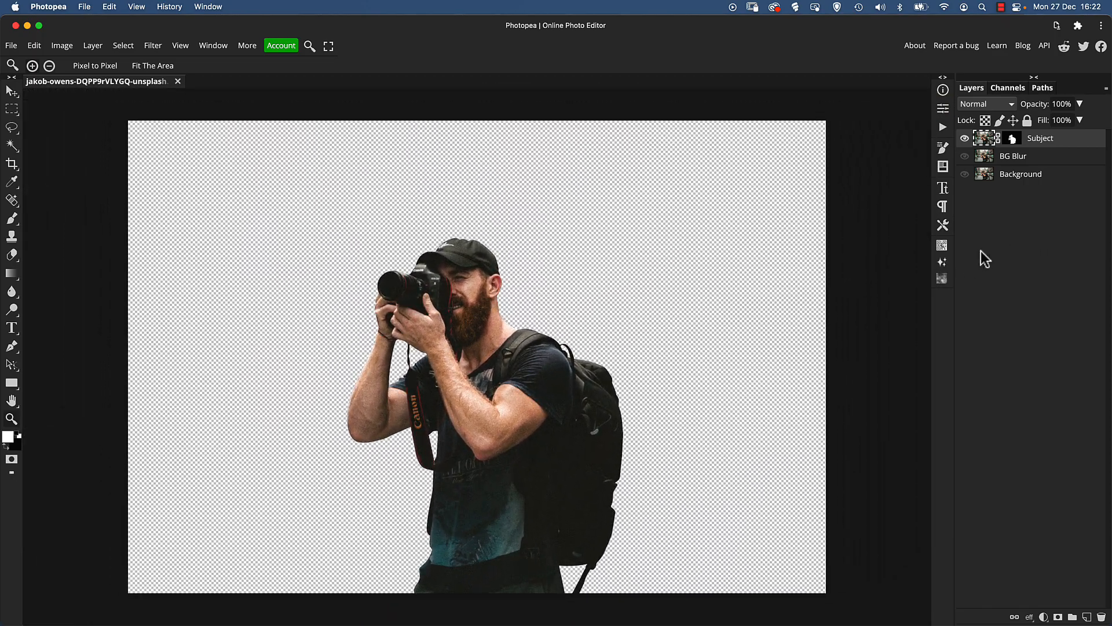
# - Restore all layer visibility, select BG Blur and load the Subject mask outline as a selection
pyautogui.click(965, 174)
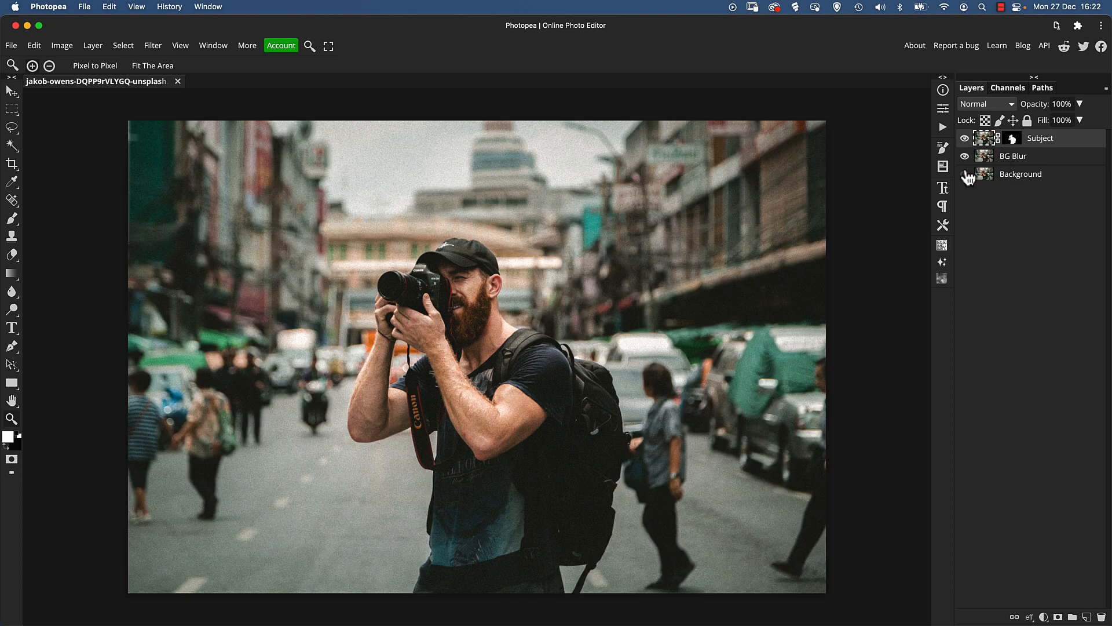
pyautogui.click(1012, 156)
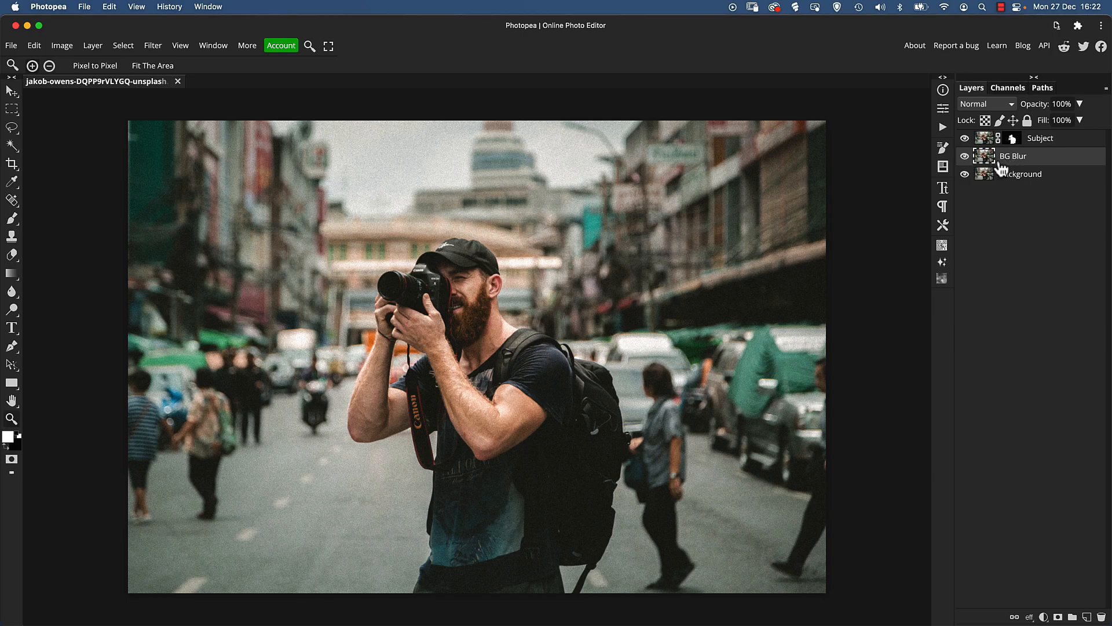
pyautogui.moveTo(1017, 183)
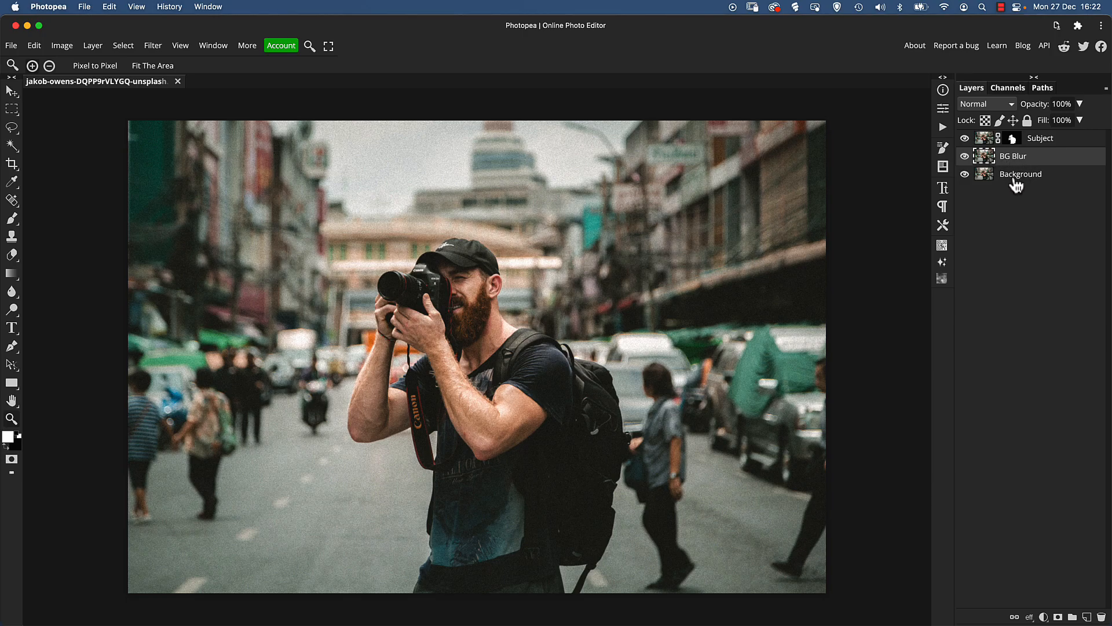
pyautogui.moveTo(1016, 168)
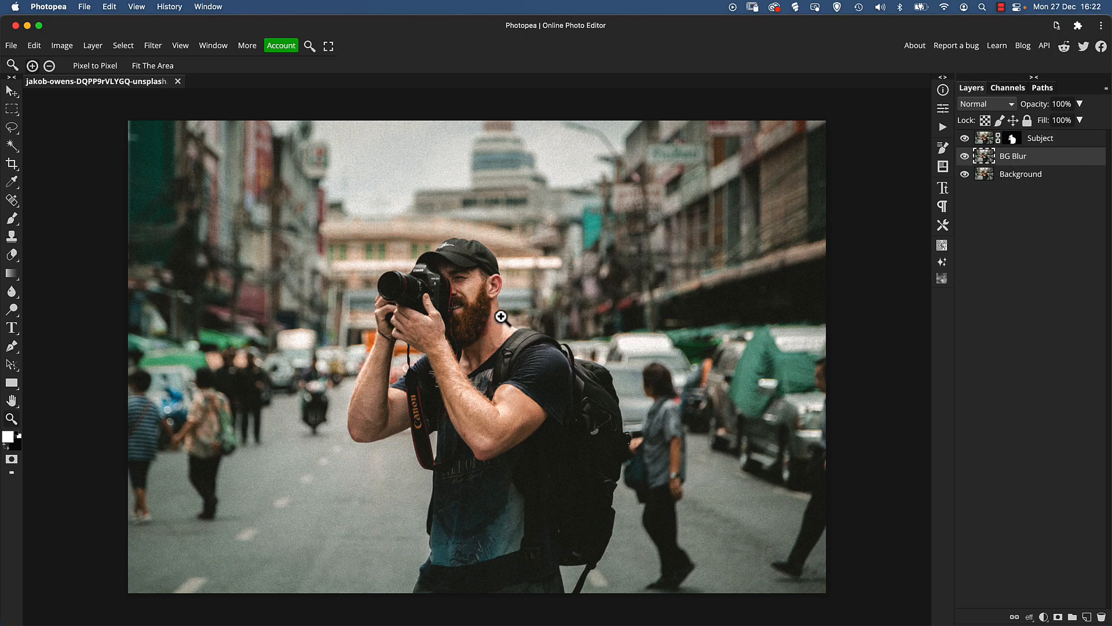
pyautogui.moveTo(485, 327)
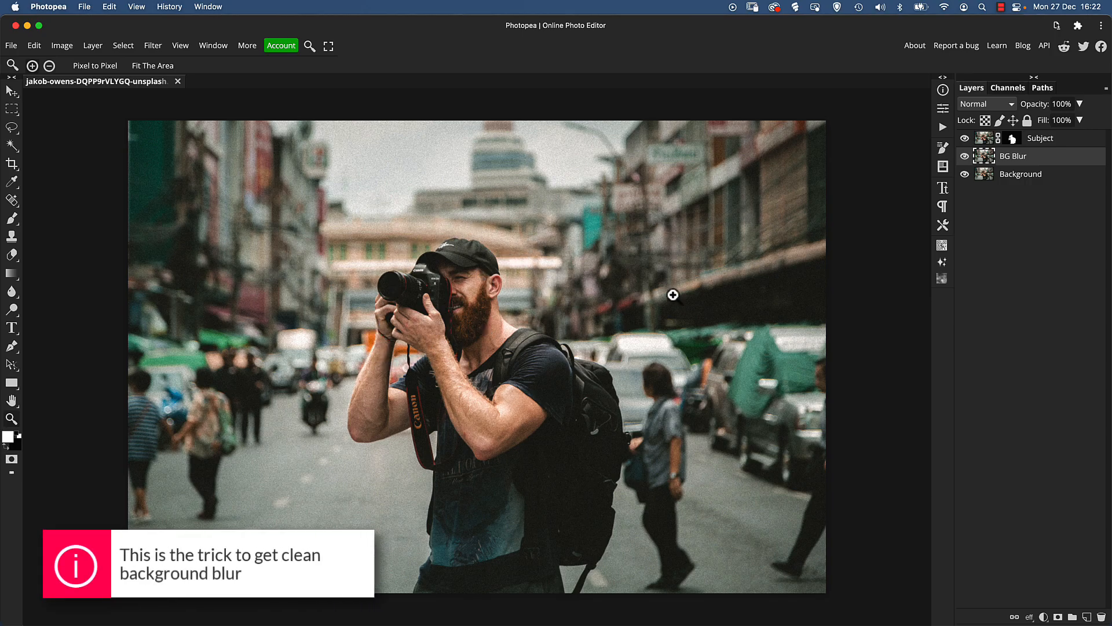
pyautogui.moveTo(765, 289)
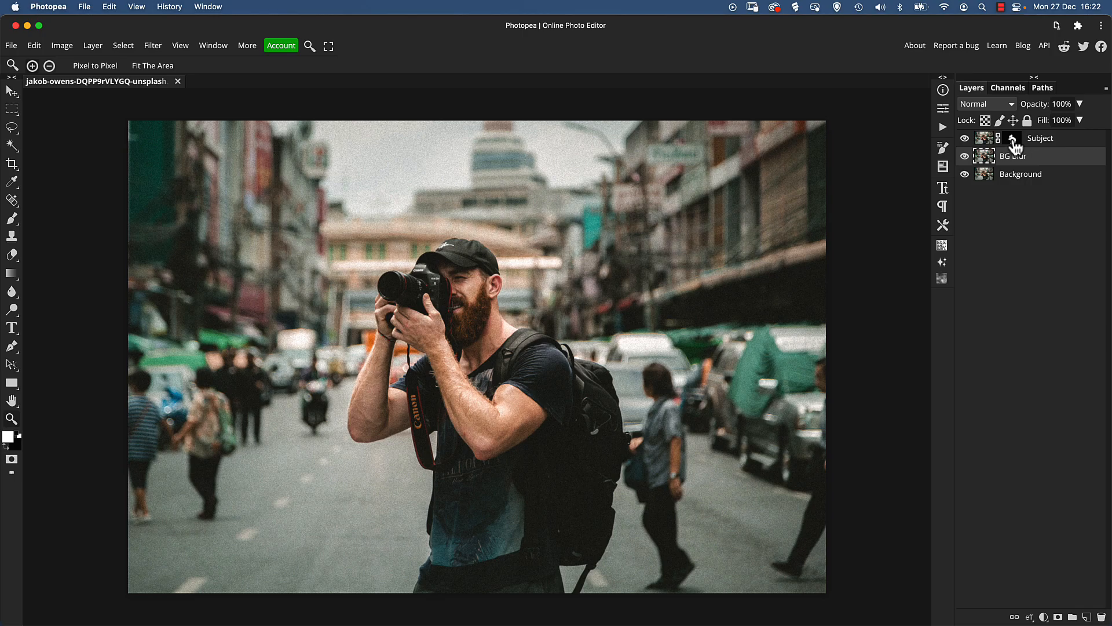
pyautogui.click(985, 138)
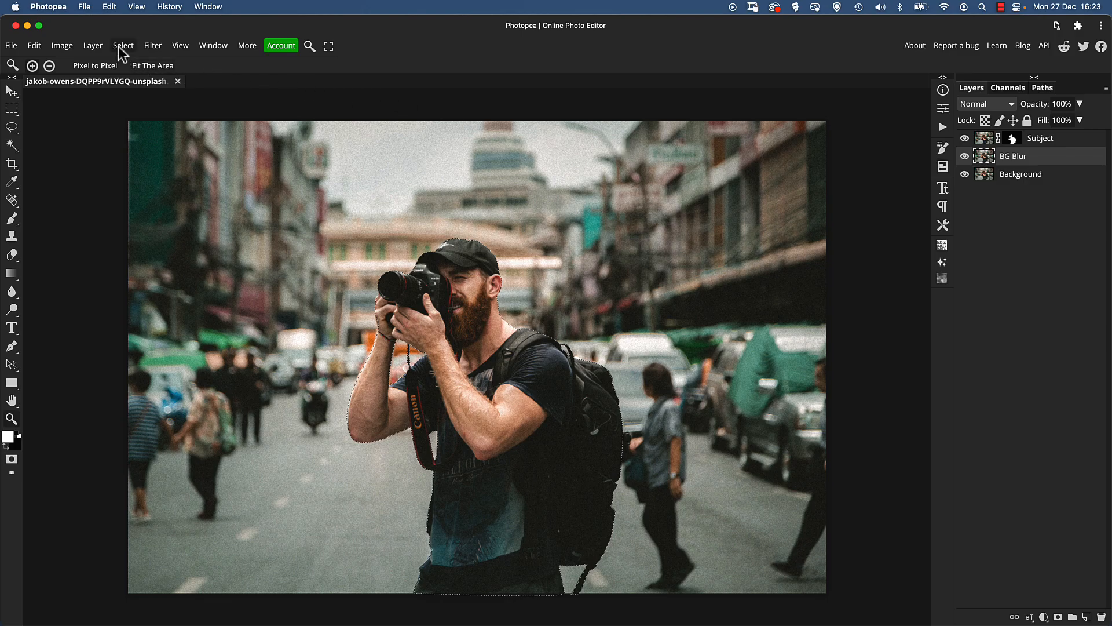
# - Expand the photographer selection by 4 px via Select > Modify > Expand
pyautogui.click(122, 45)
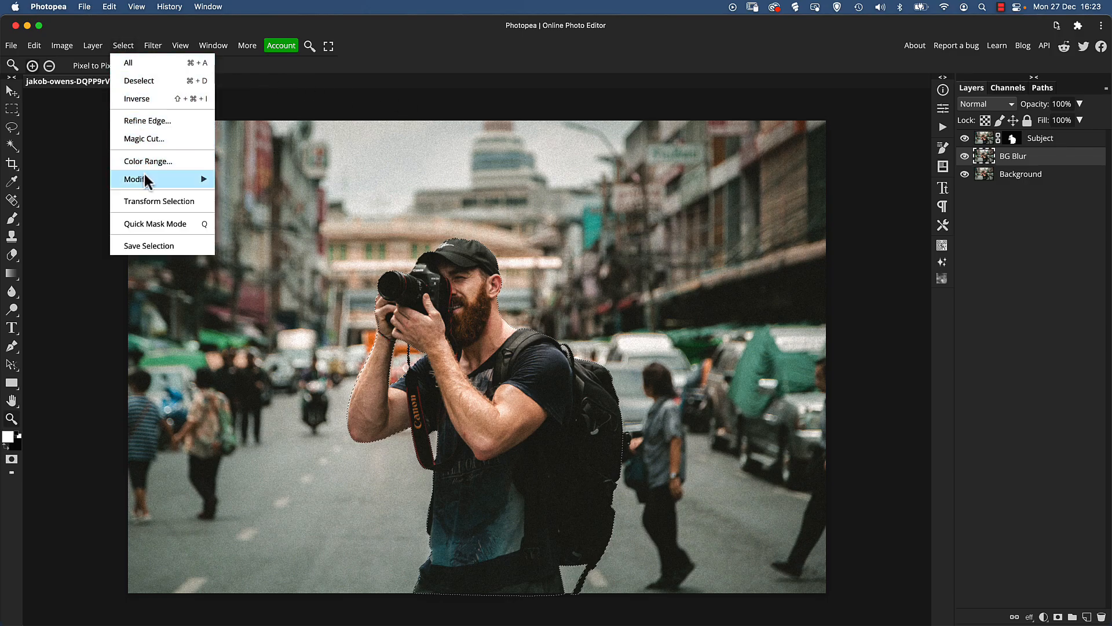
pyautogui.moveTo(137, 179)
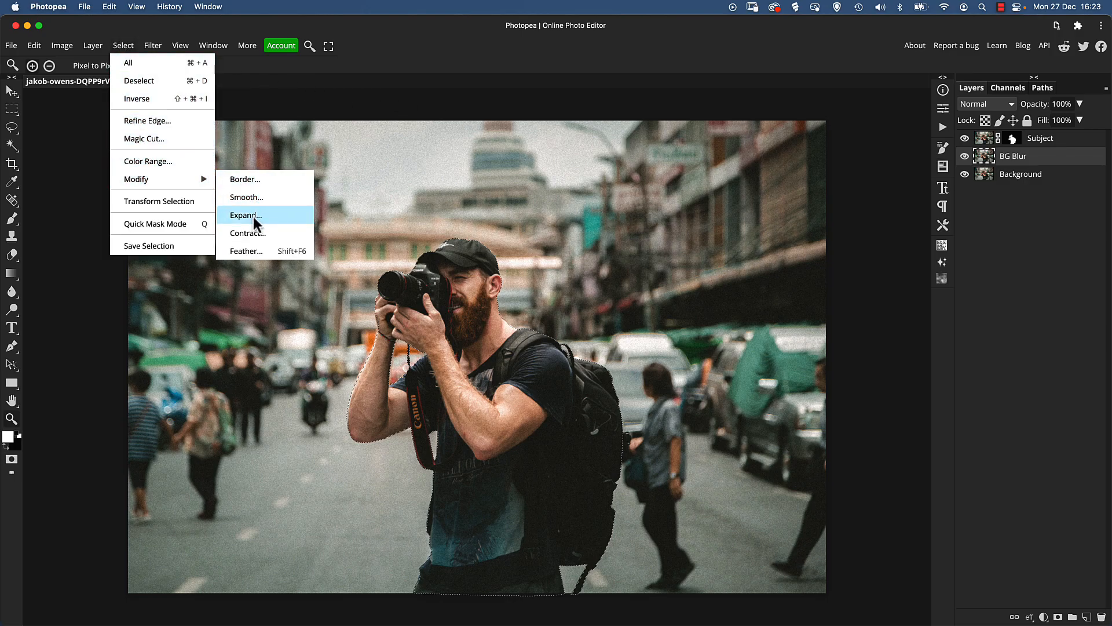
pyautogui.click(245, 216)
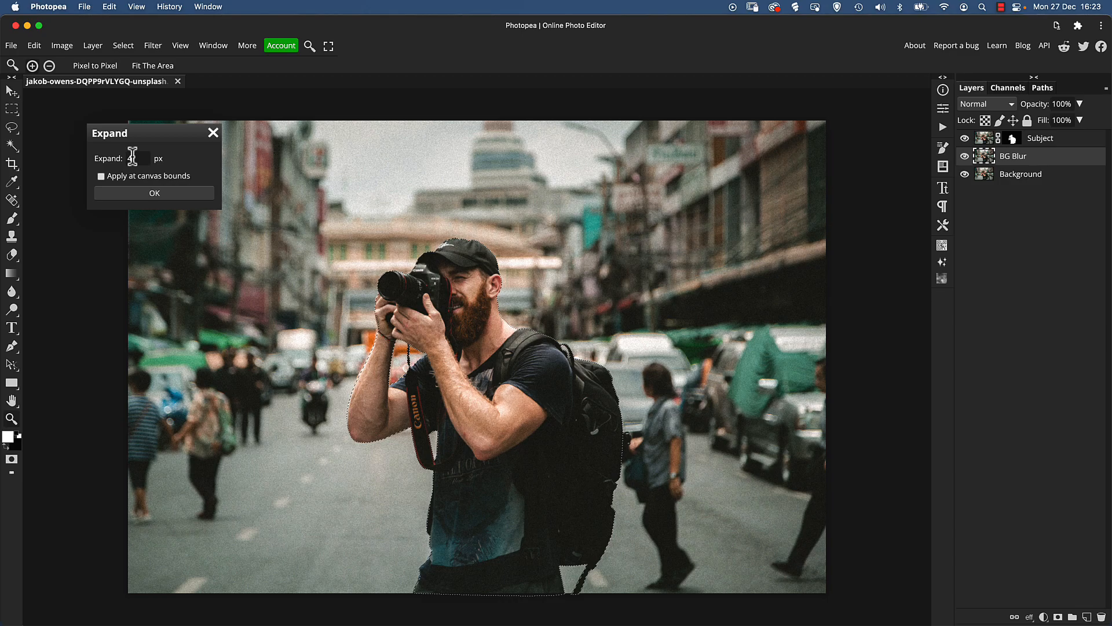
pyautogui.write('4')
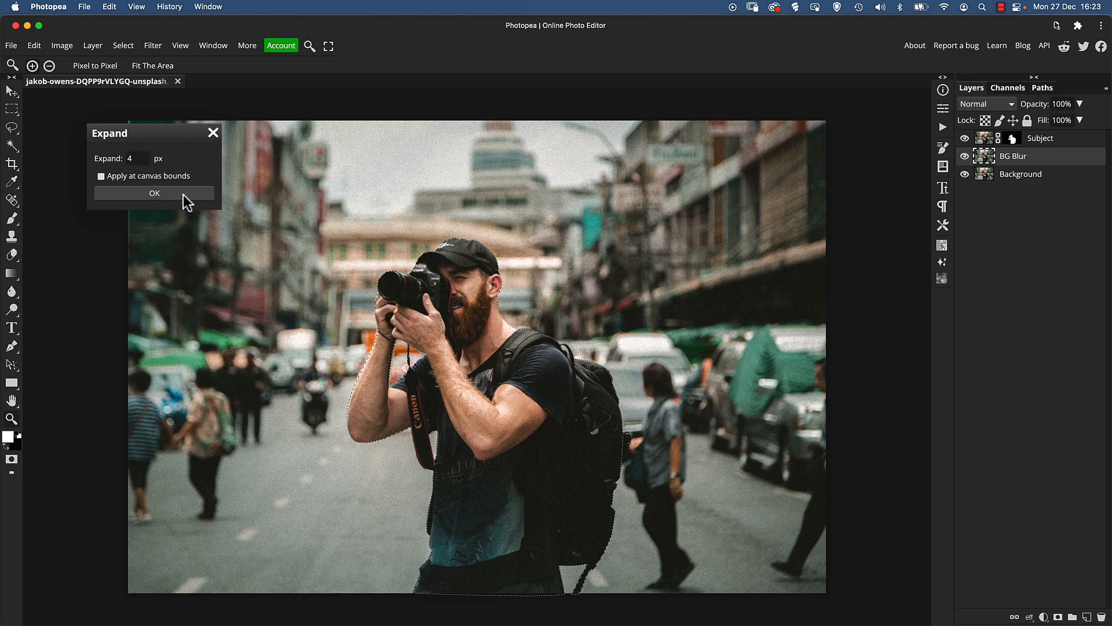
pyautogui.click(154, 192)
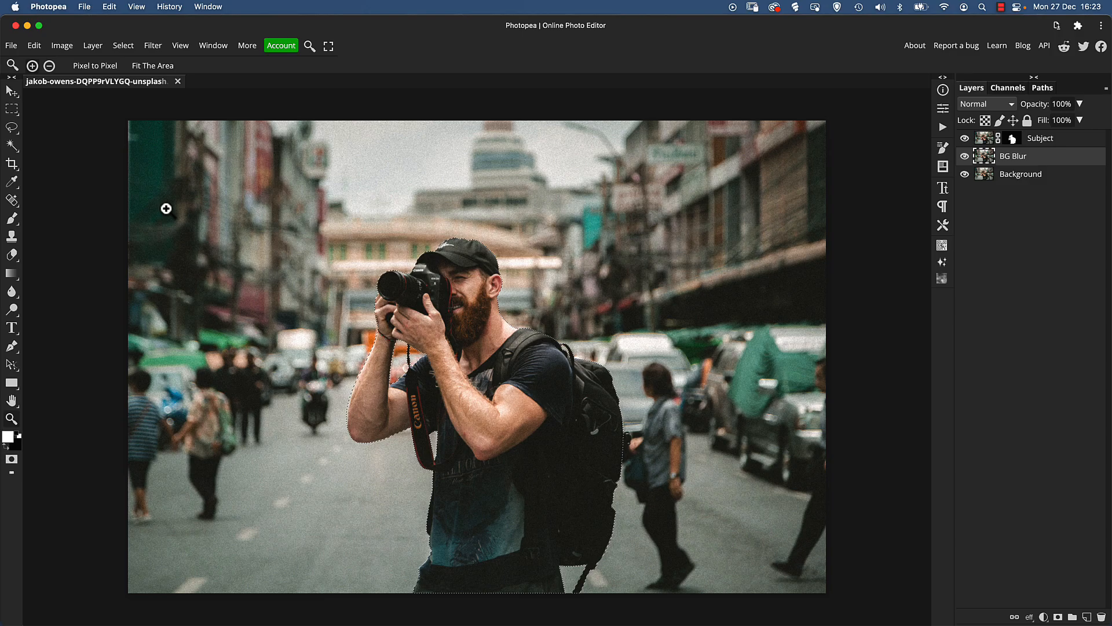
pyautogui.moveTo(523, 209)
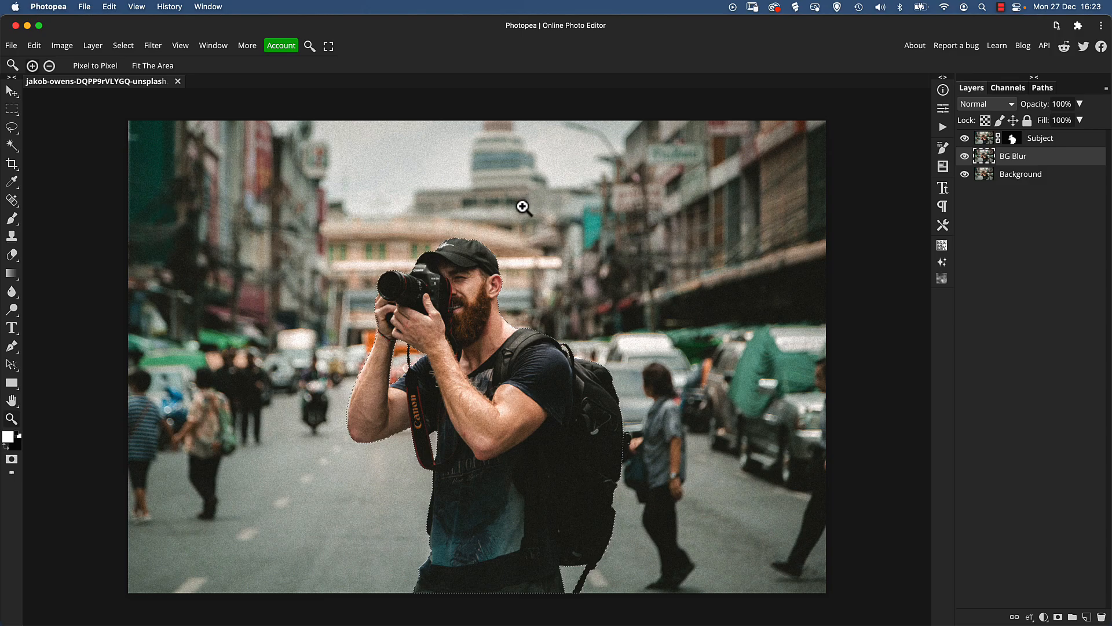
pyautogui.moveTo(68, 61)
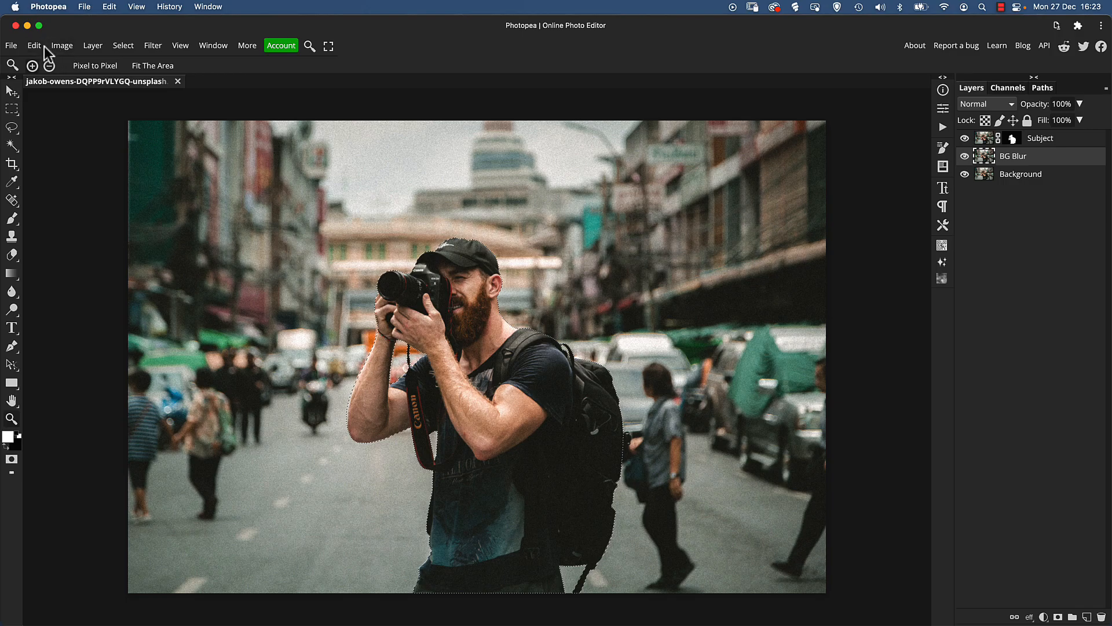
# - Content-aware fill the selection on BG Blur, then hide Subject to inspect the patched street
pyautogui.click(33, 46)
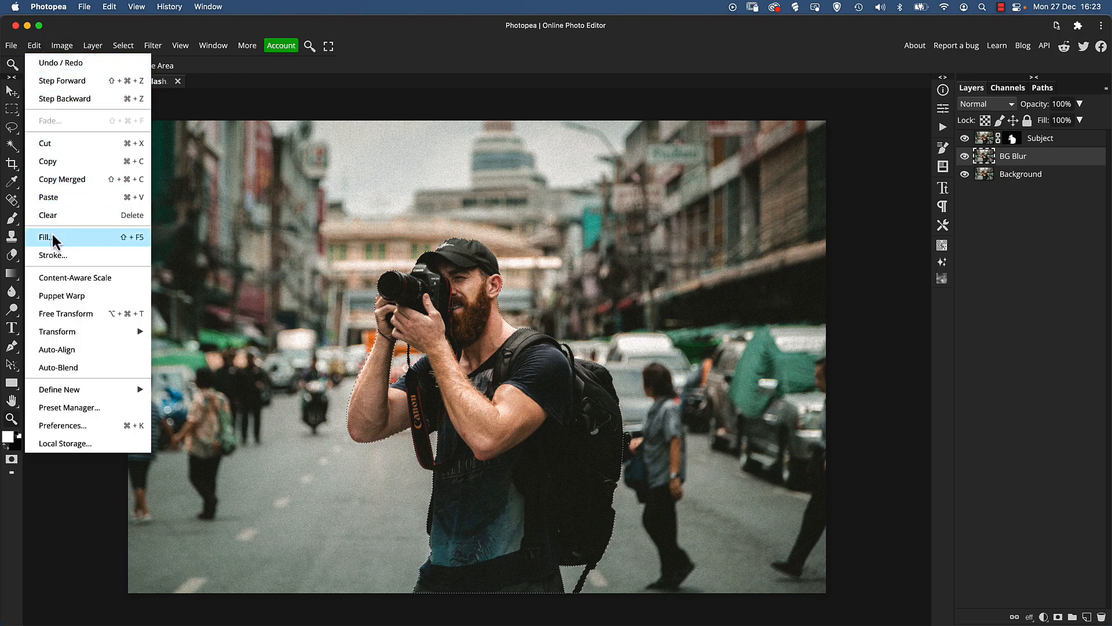
pyautogui.click(45, 237)
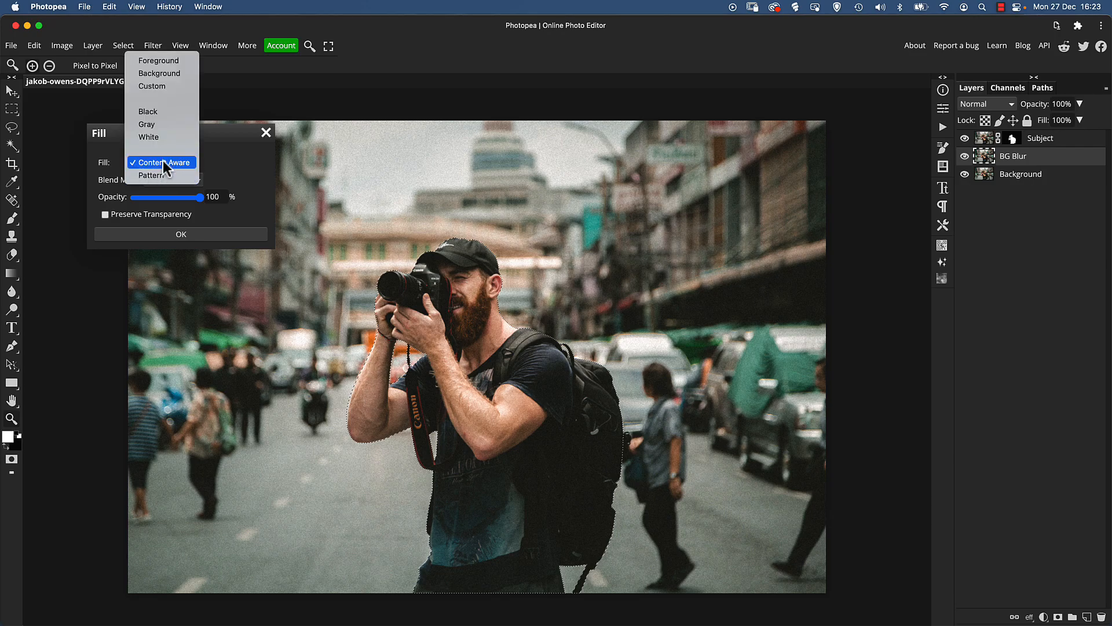
pyautogui.click(163, 162)
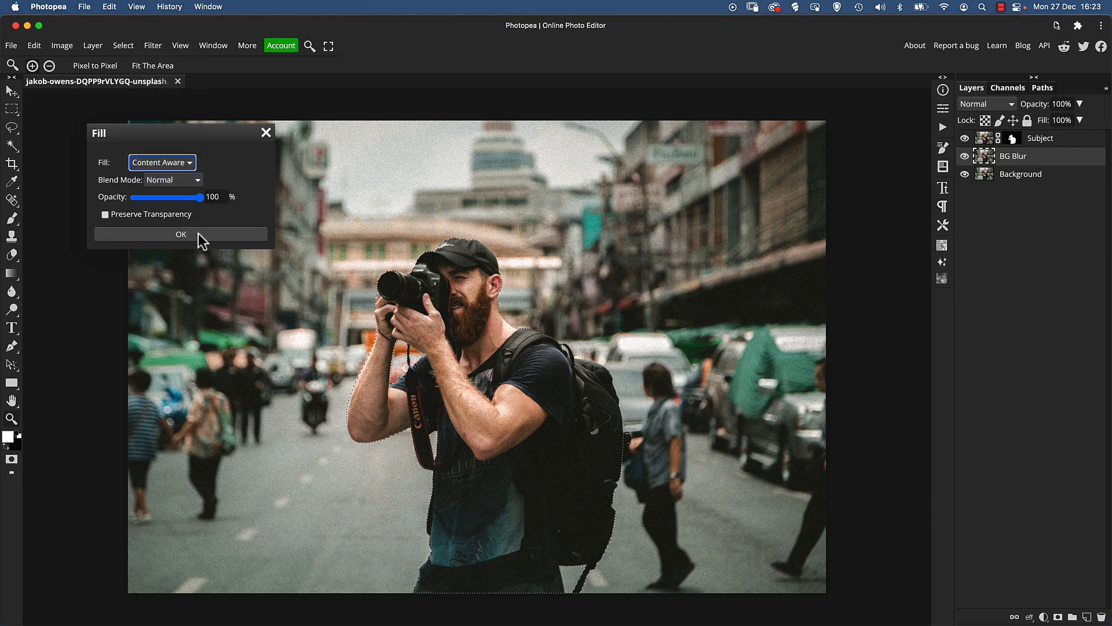
pyautogui.click(180, 234)
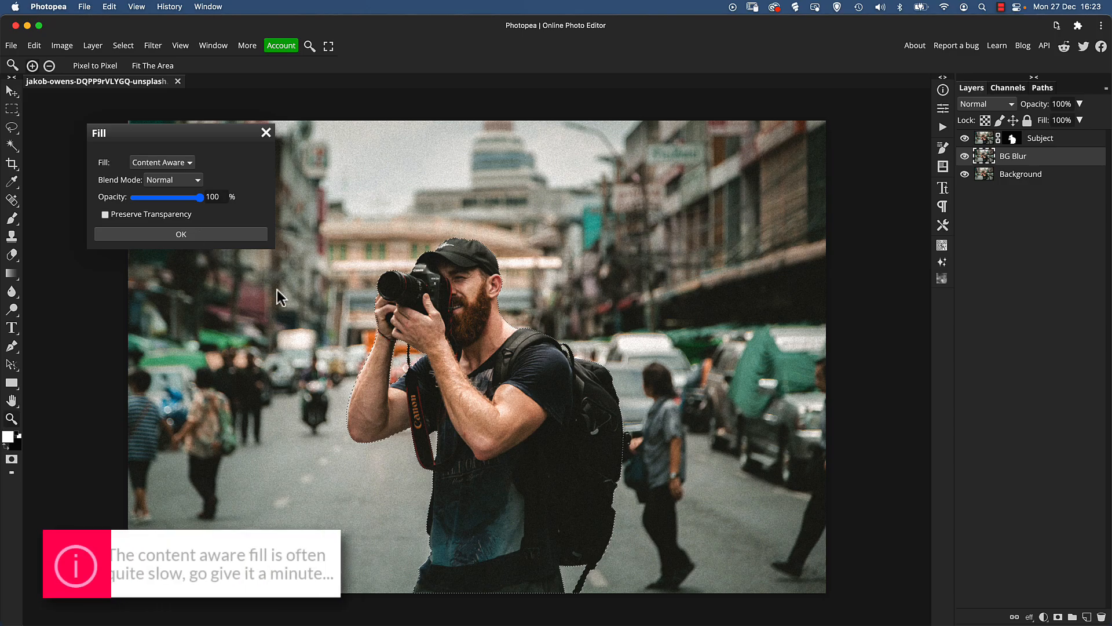
pyautogui.moveTo(331, 338)
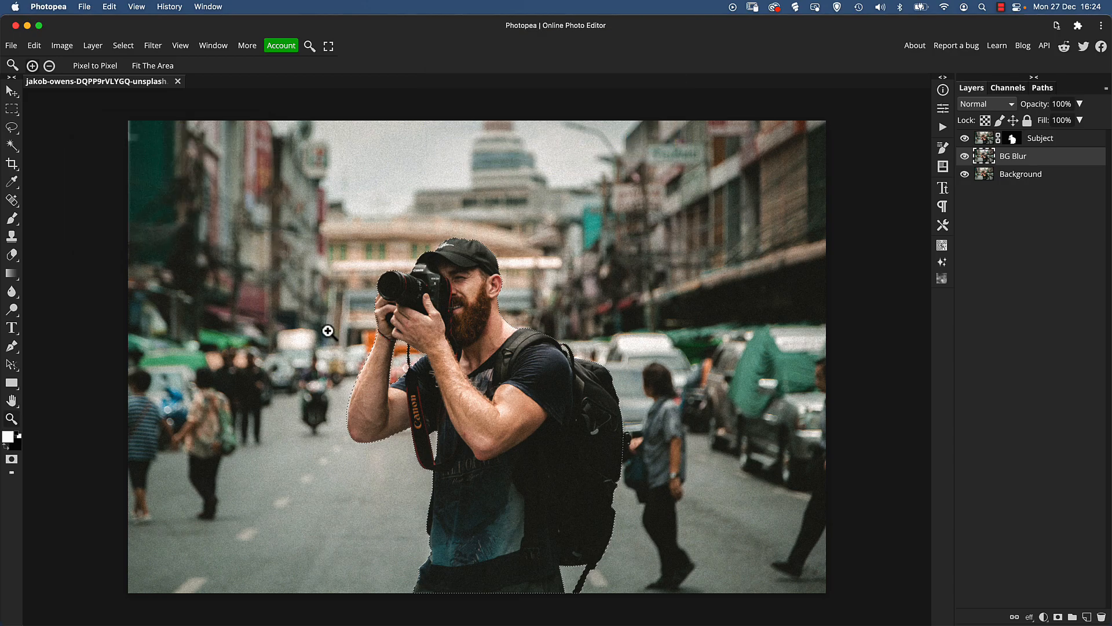
pyautogui.click(965, 138)
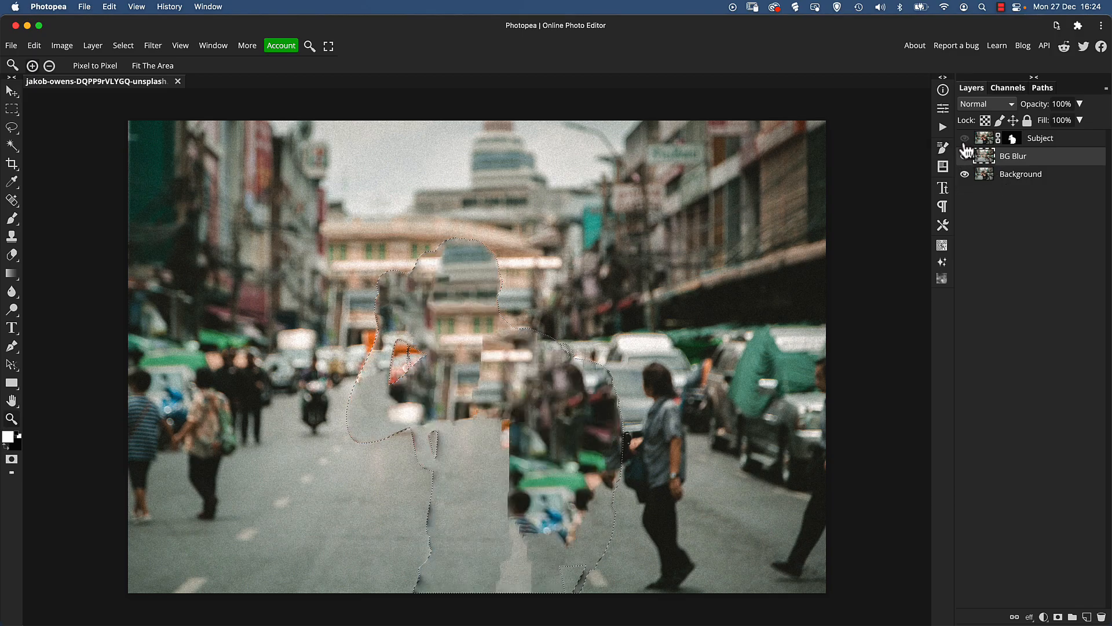
# - Show the photographer again and convert the BG Blur layer to a smart object
pyautogui.click(964, 156)
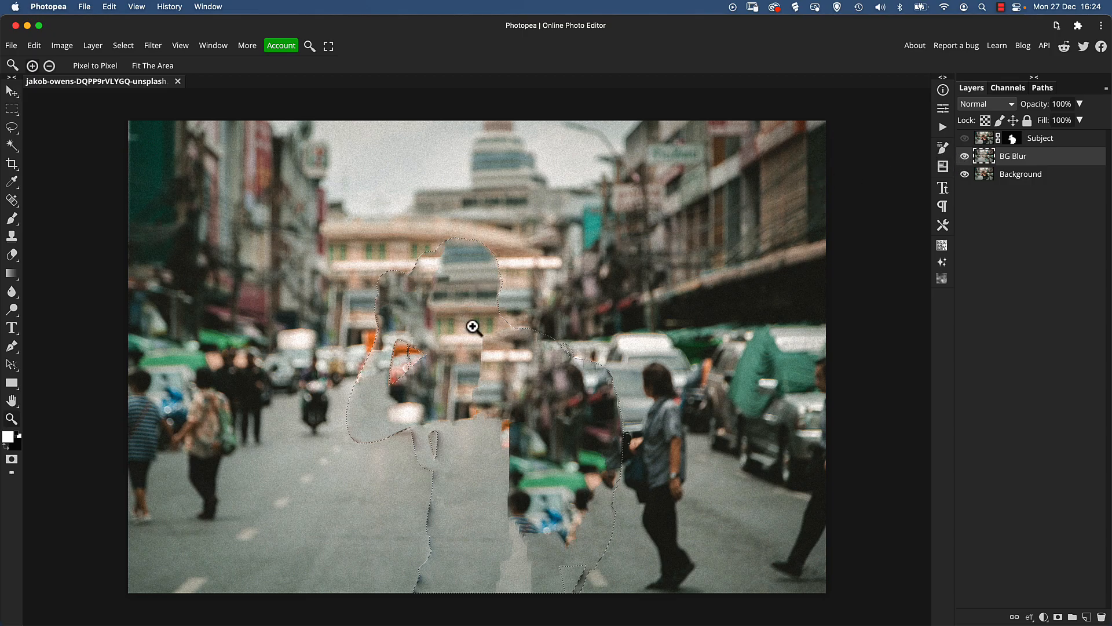
pyautogui.moveTo(372, 332)
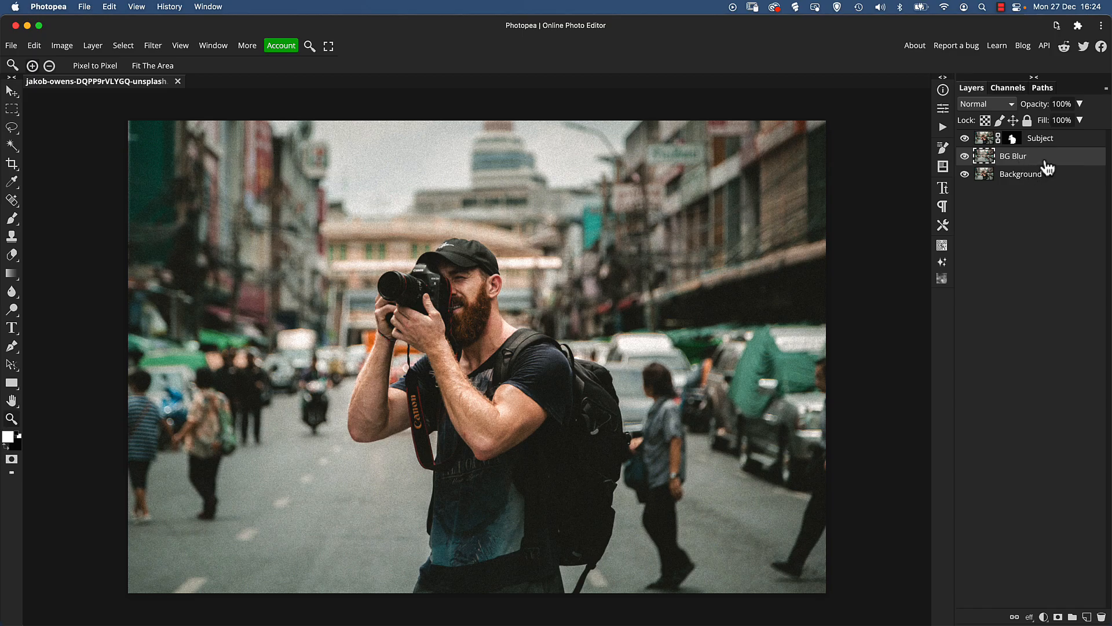
pyautogui.rightClick(1013, 156)
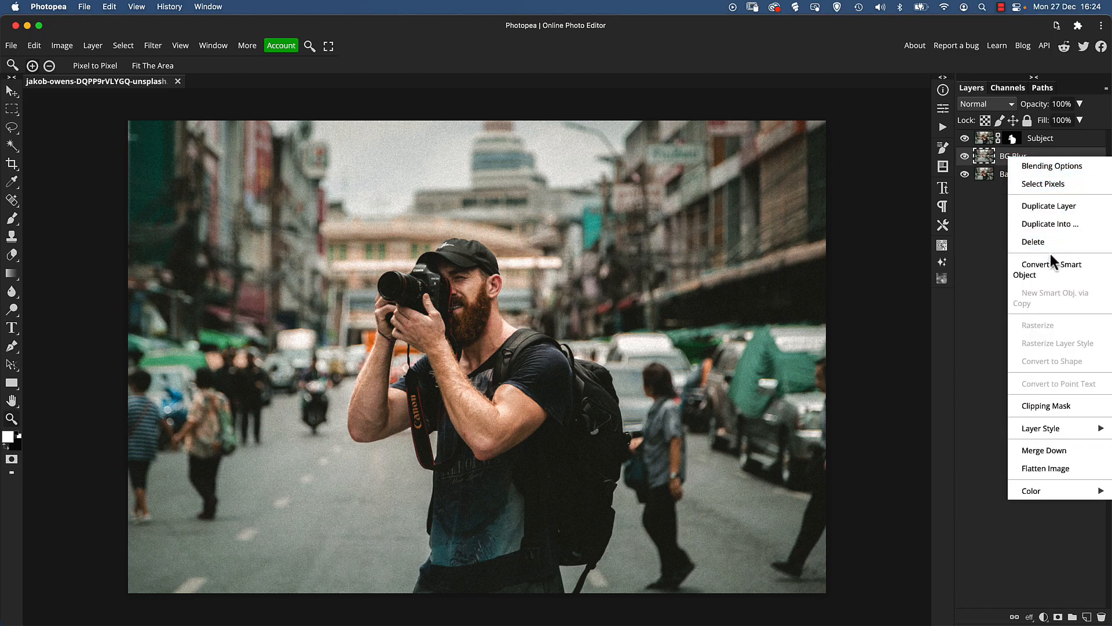
pyautogui.moveTo(1053, 269)
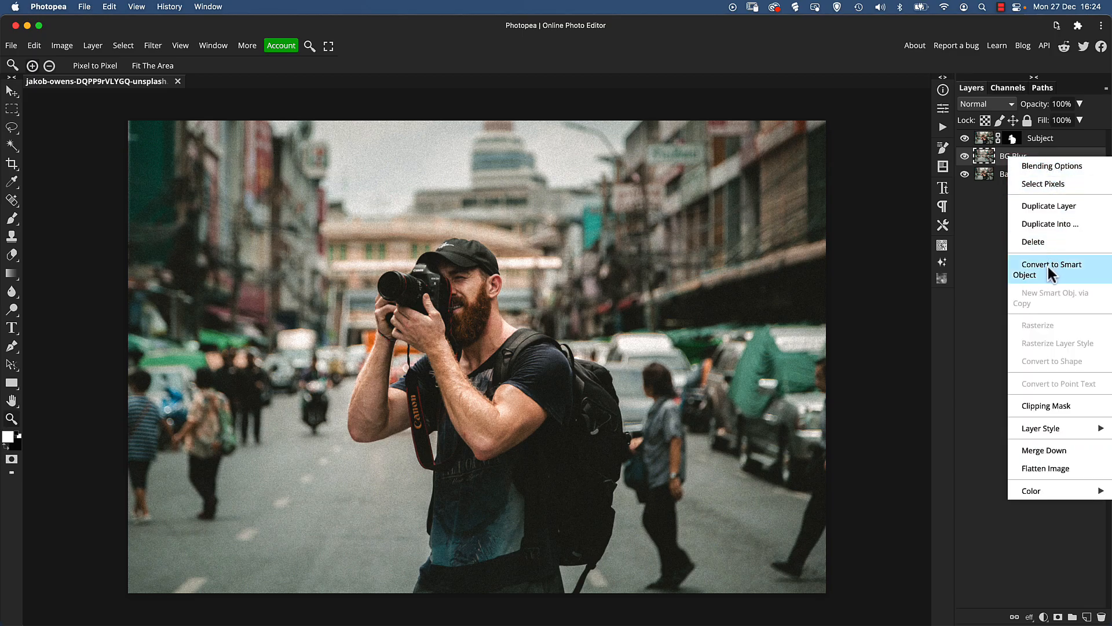
pyautogui.moveTo(1055, 277)
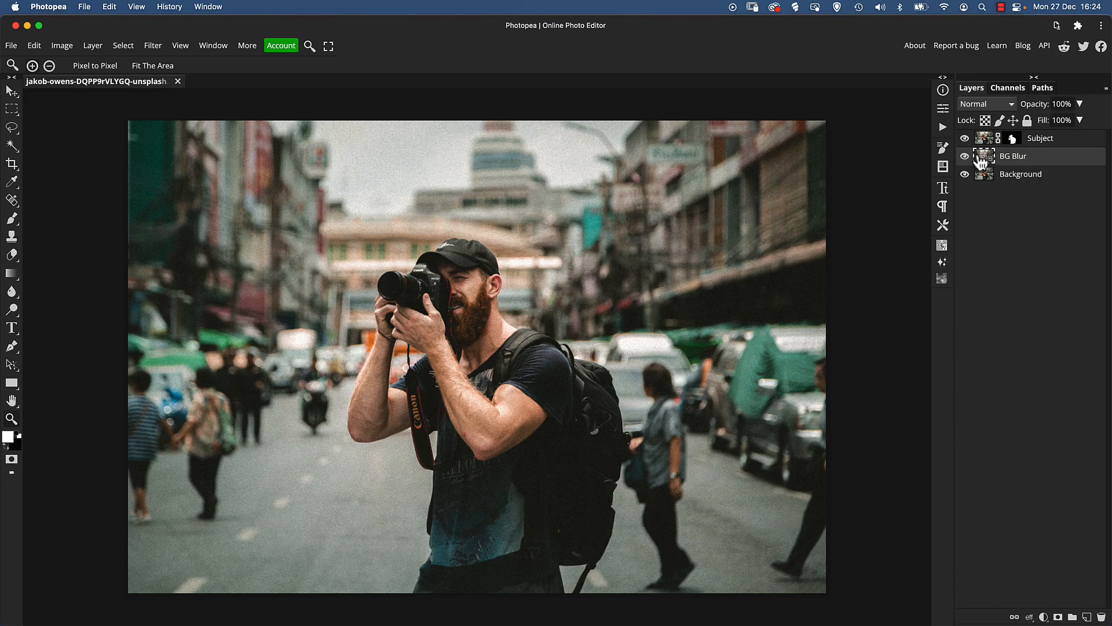
pyautogui.click(966, 156)
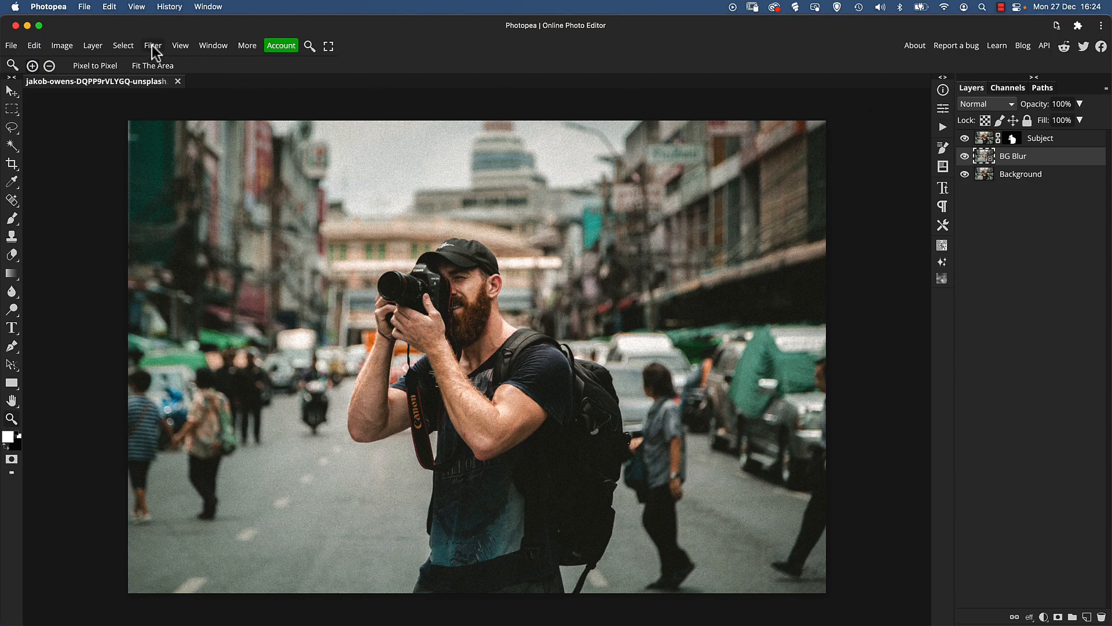
# - Apply Filter > Blur > Lens Blur to the BG Blur smart object
pyautogui.click(153, 45)
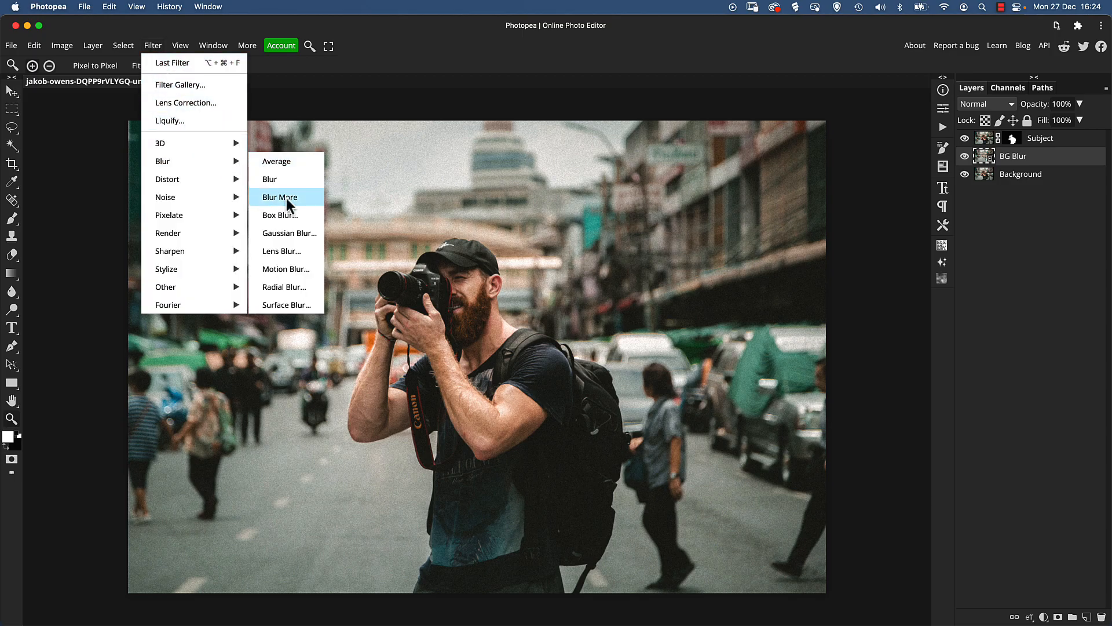
pyautogui.moveTo(290, 233)
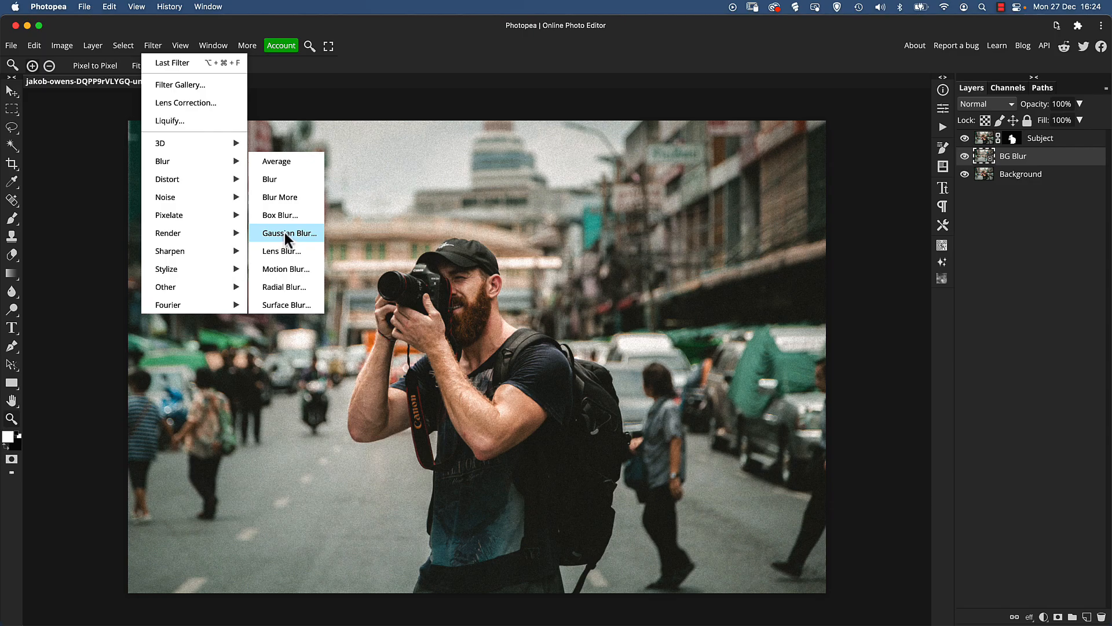
pyautogui.moveTo(284, 251)
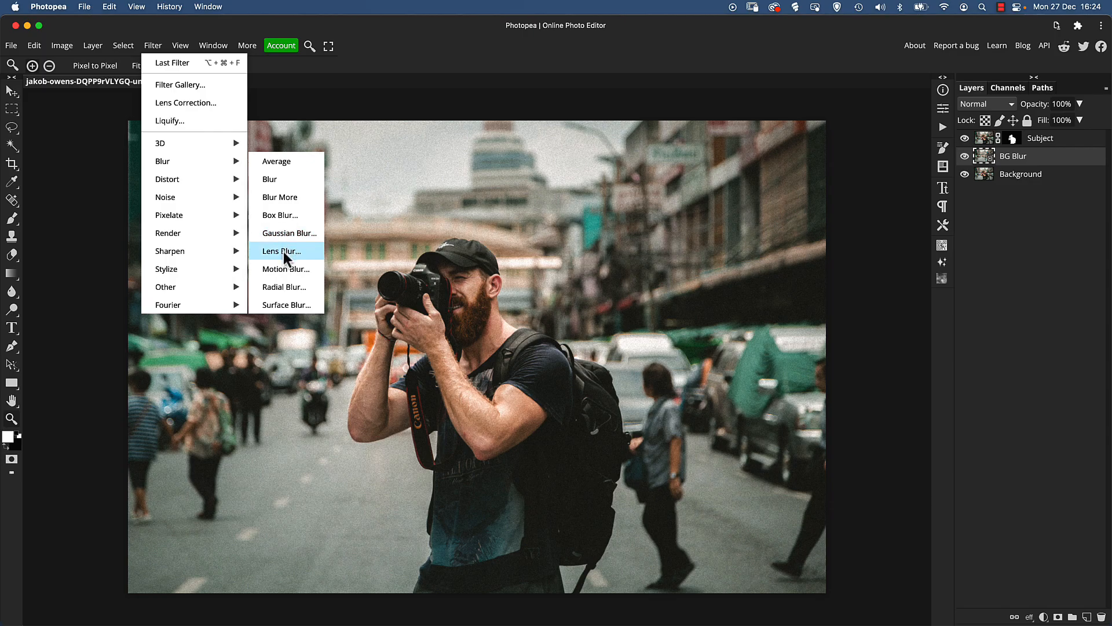
pyautogui.click(282, 252)
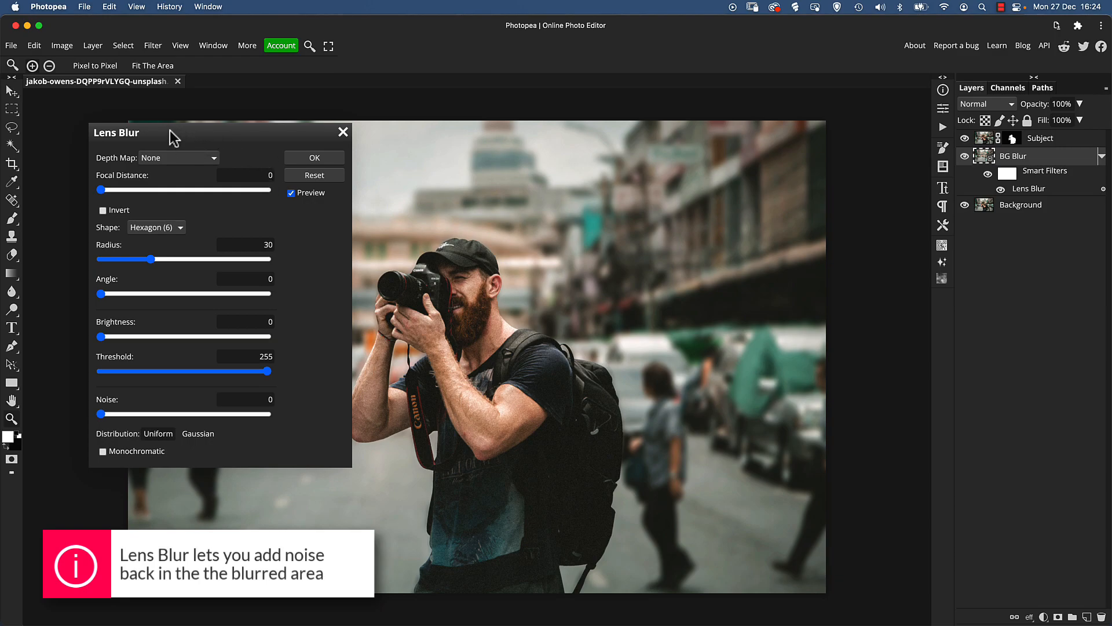
pyautogui.moveTo(101, 413)
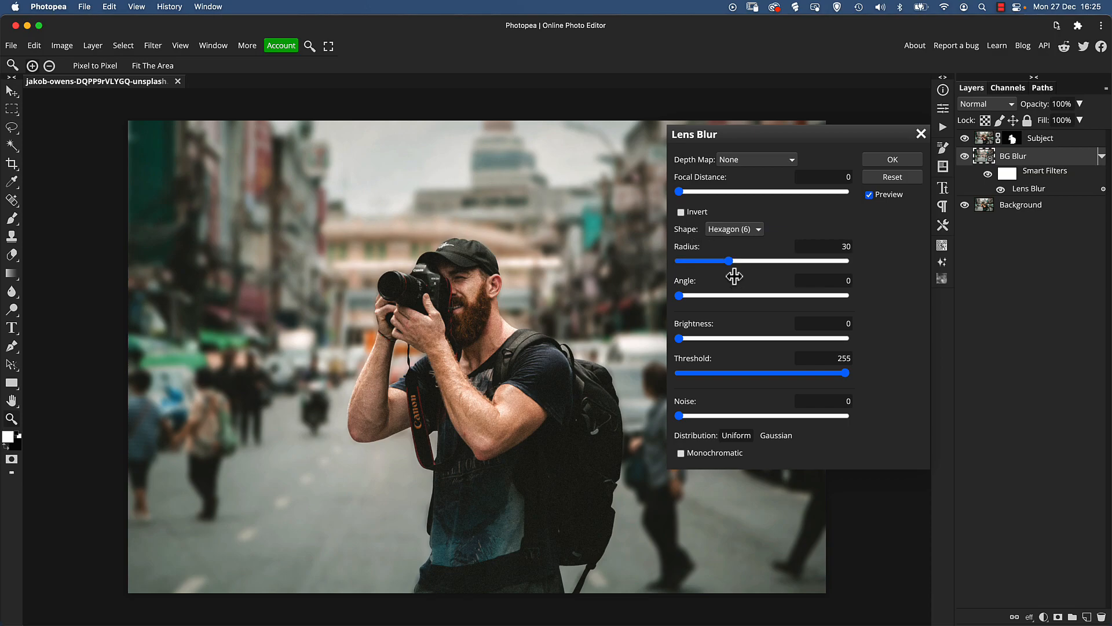
pyautogui.moveTo(697, 238)
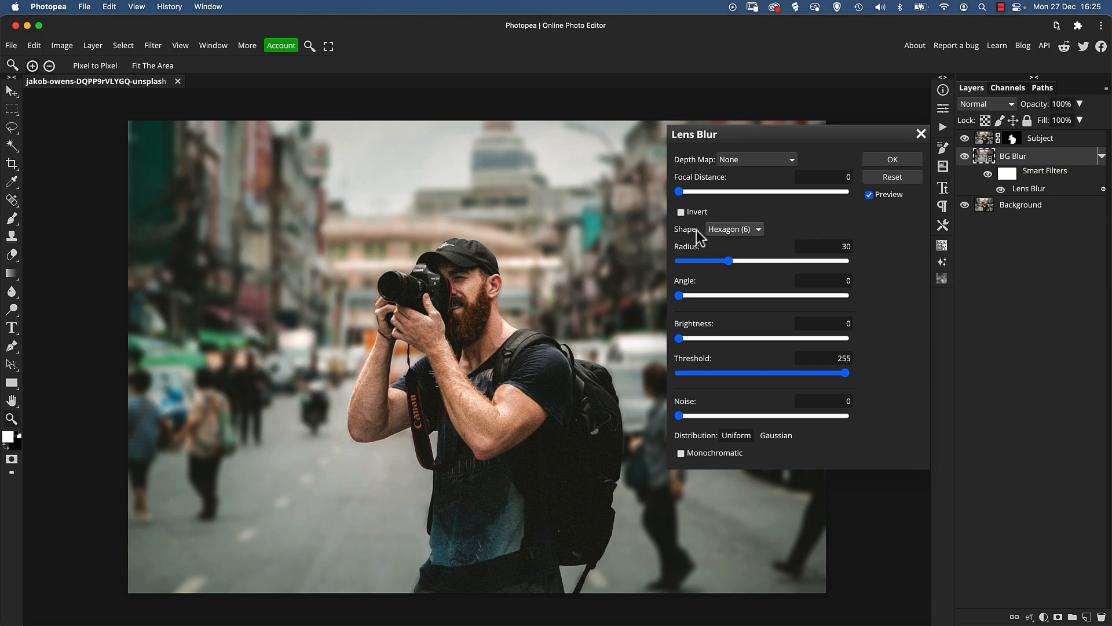
# - Try the triangle bokeh shape and push the blur radius up through 50 to 64
pyautogui.click(734, 229)
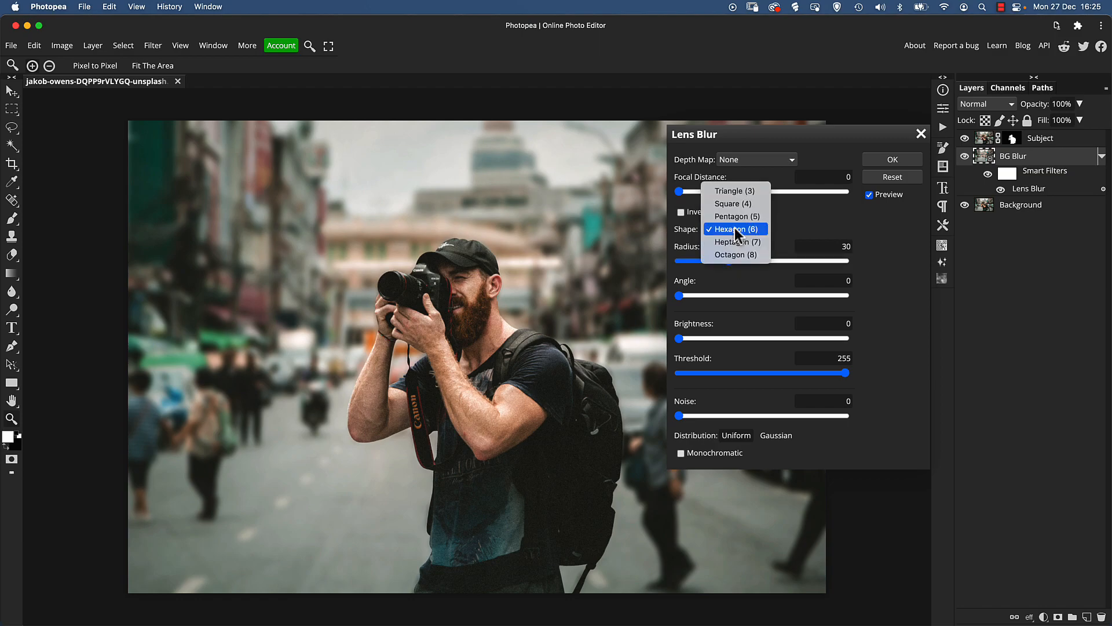
pyautogui.moveTo(731, 191)
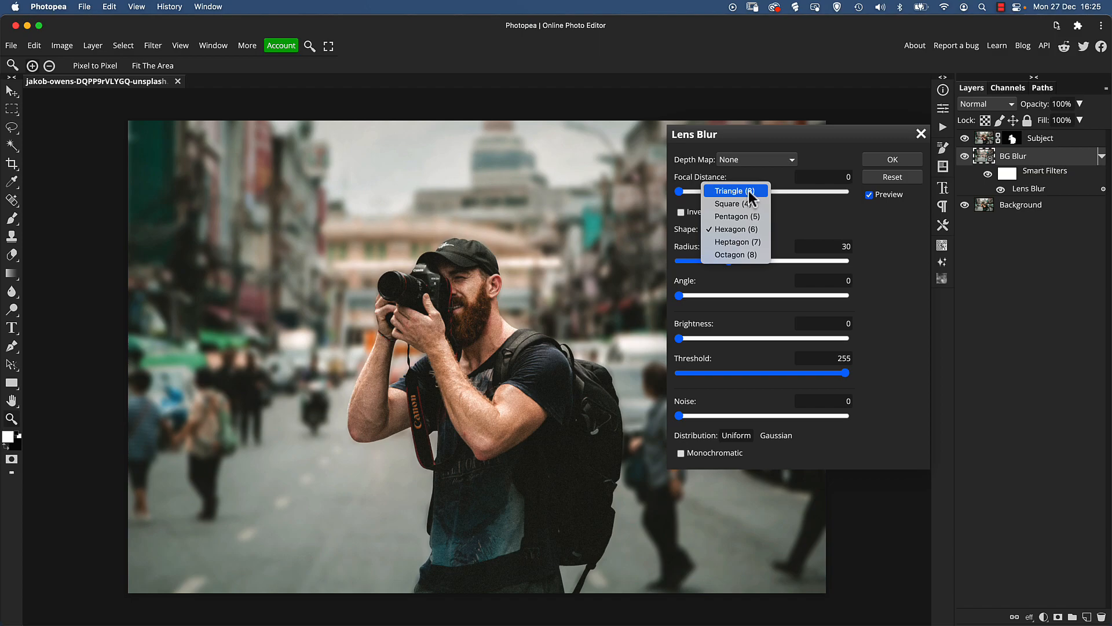
pyautogui.click(732, 228)
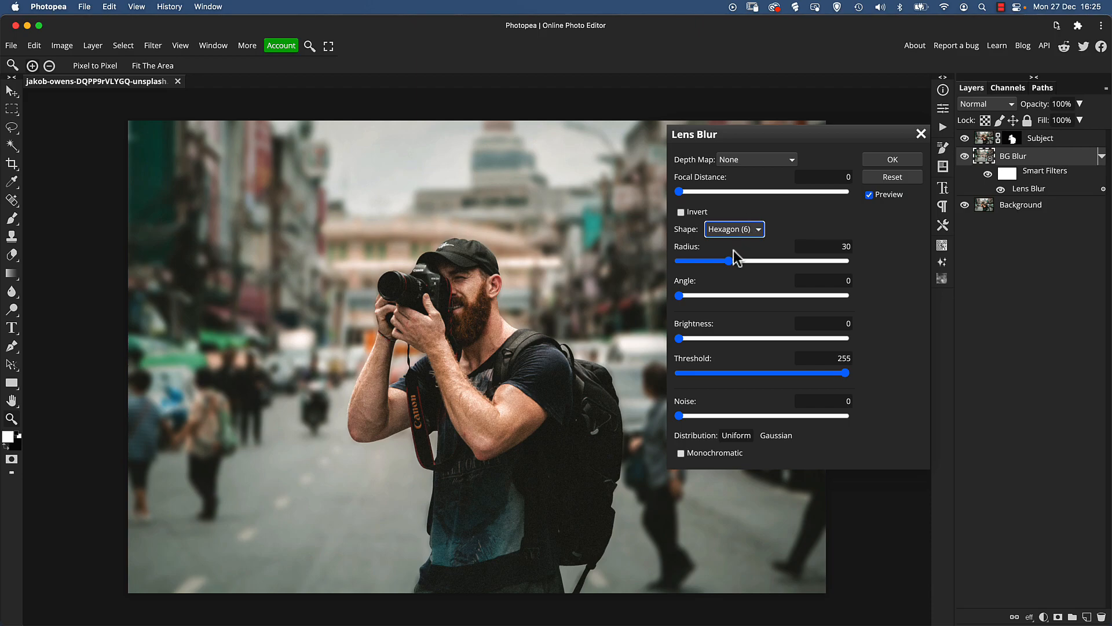
pyautogui.click(735, 229)
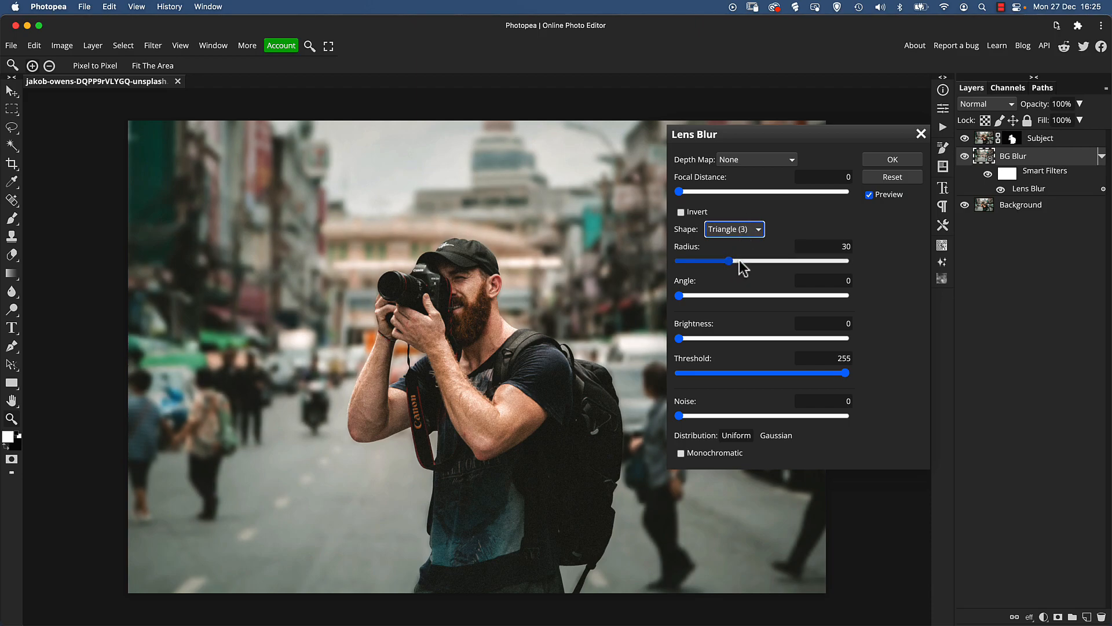
pyautogui.moveTo(706, 261); pyautogui.dragTo(725, 260)
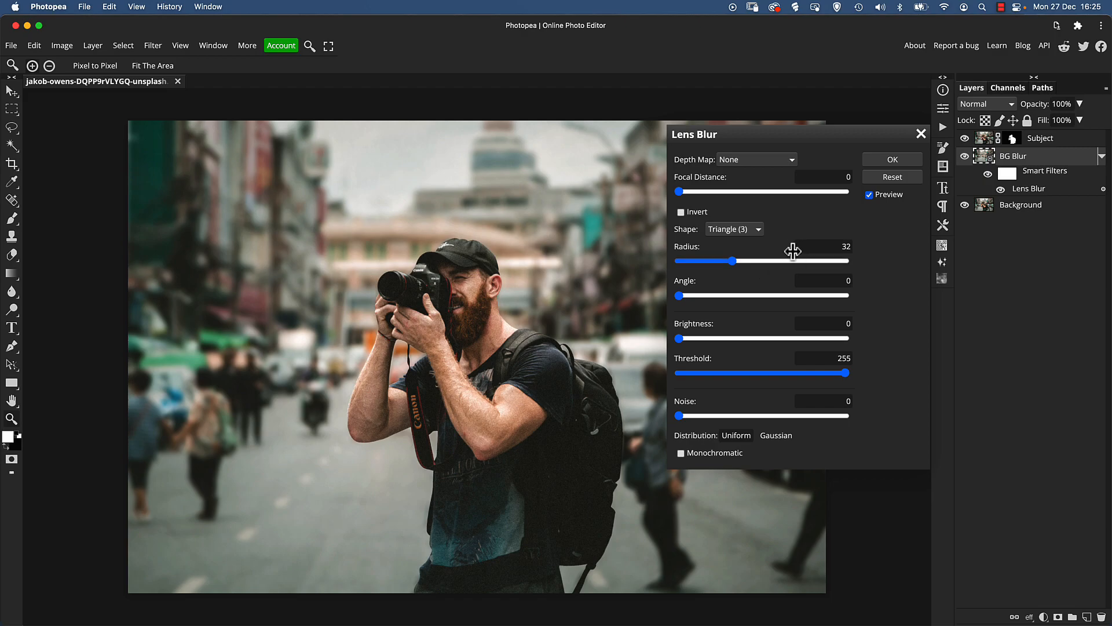
pyautogui.moveTo(732, 261); pyautogui.dragTo(762, 261)
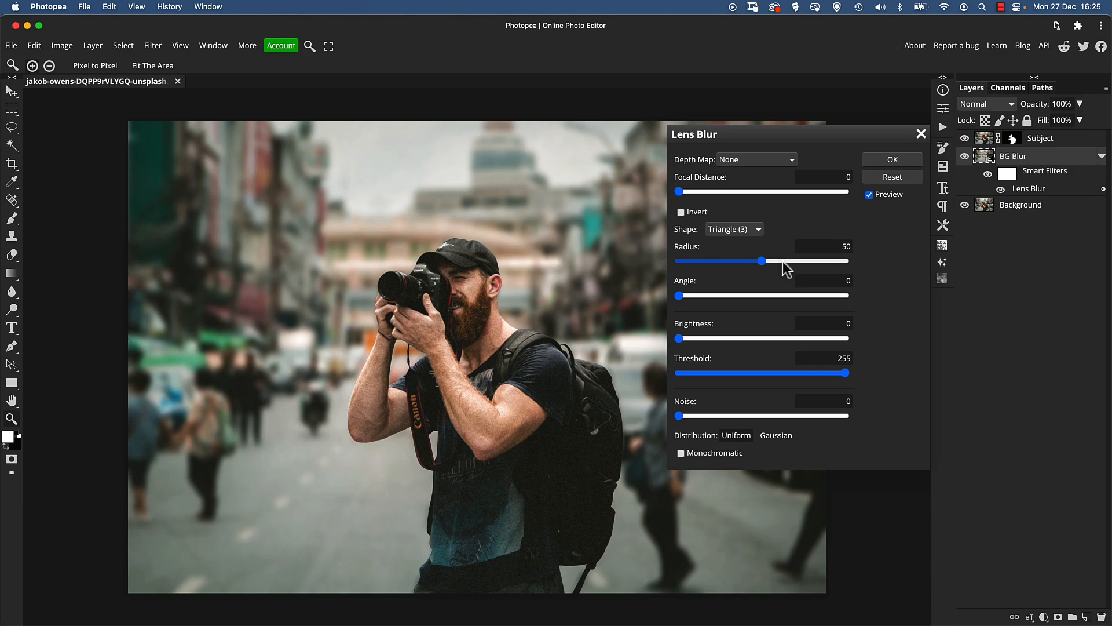
pyautogui.moveTo(762, 261); pyautogui.dragTo(784, 261)
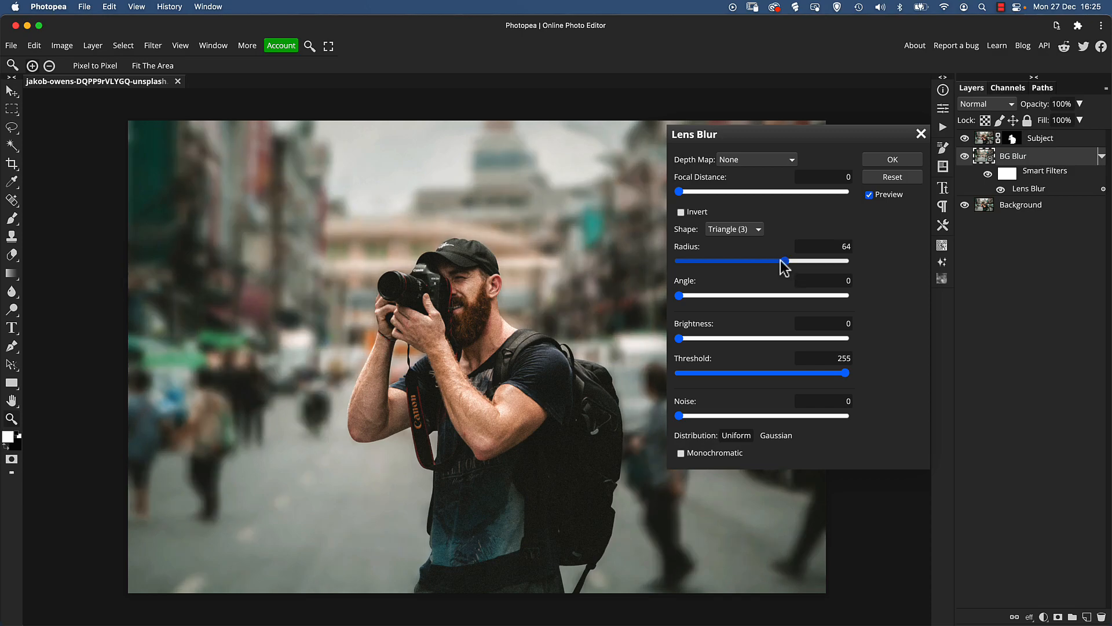
# - Try octagon, return to the Hexagon (6) shape and settle the radius at 43
pyautogui.click(733, 228)
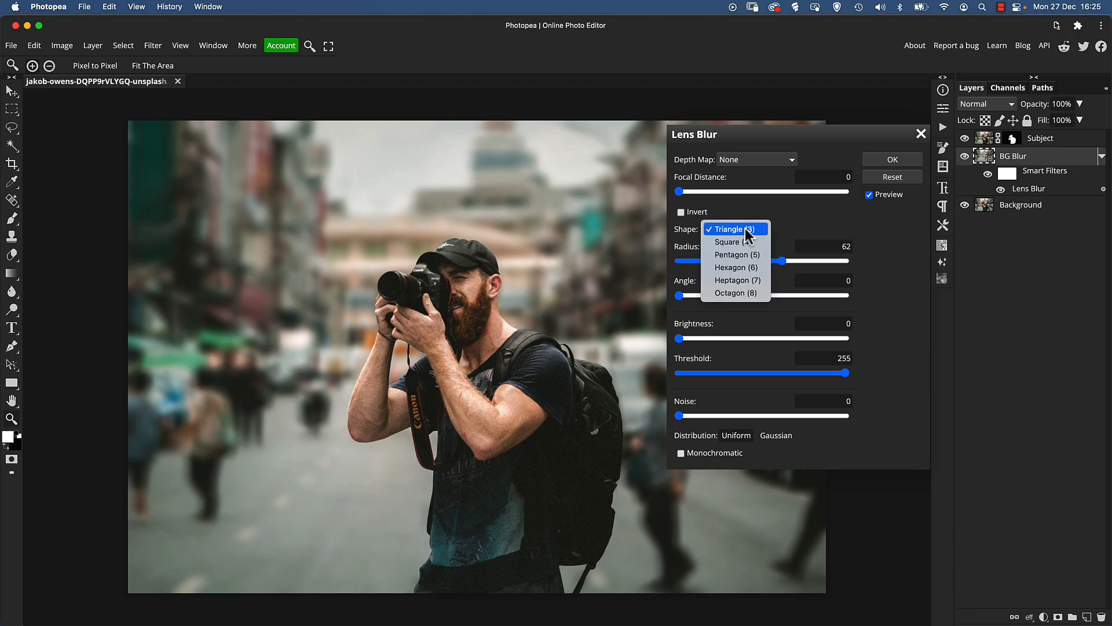
pyautogui.moveTo(728, 293)
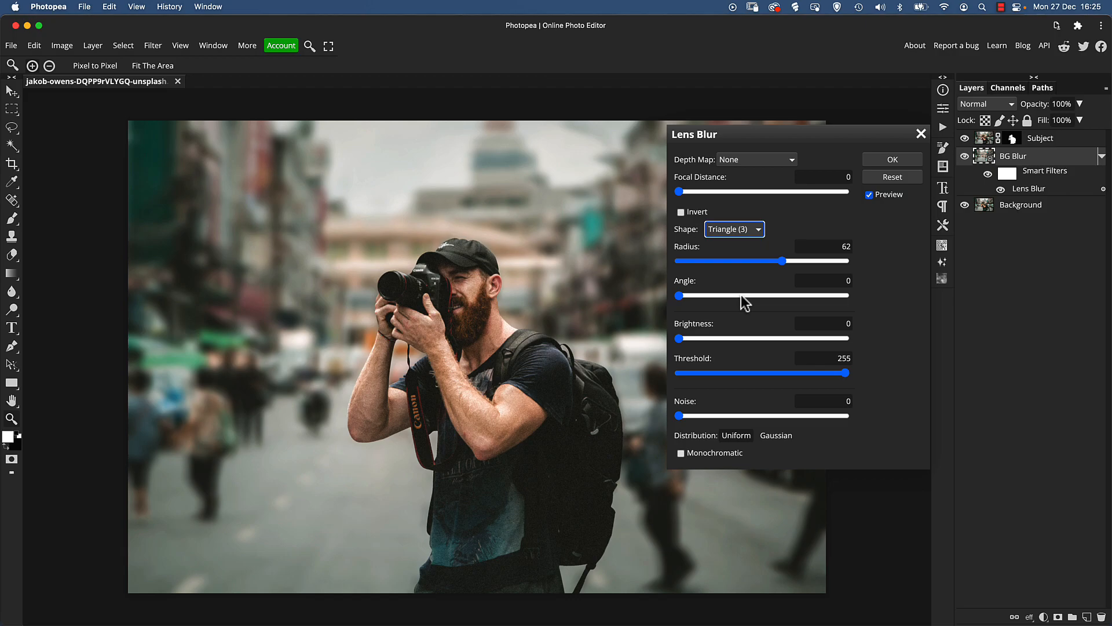
pyautogui.click(733, 228)
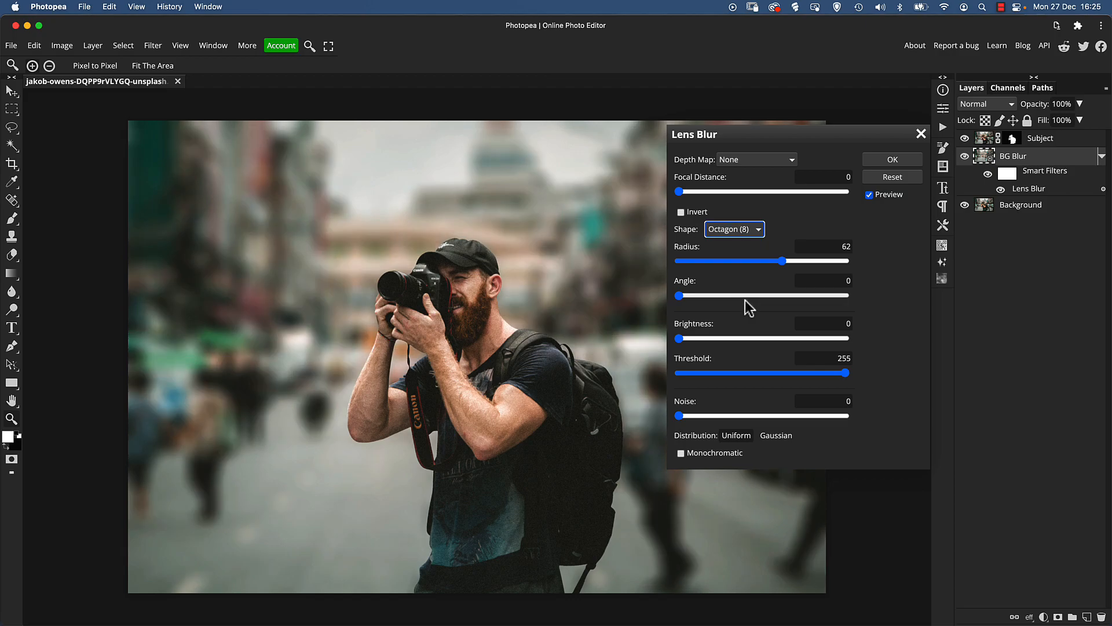
pyautogui.click(735, 229)
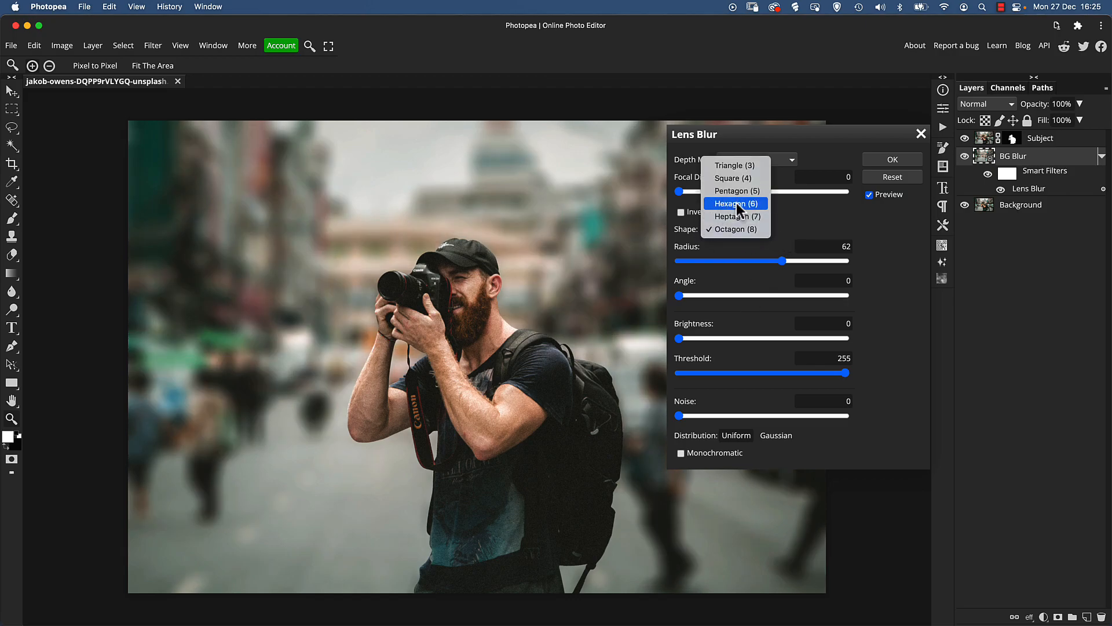
pyautogui.click(737, 204)
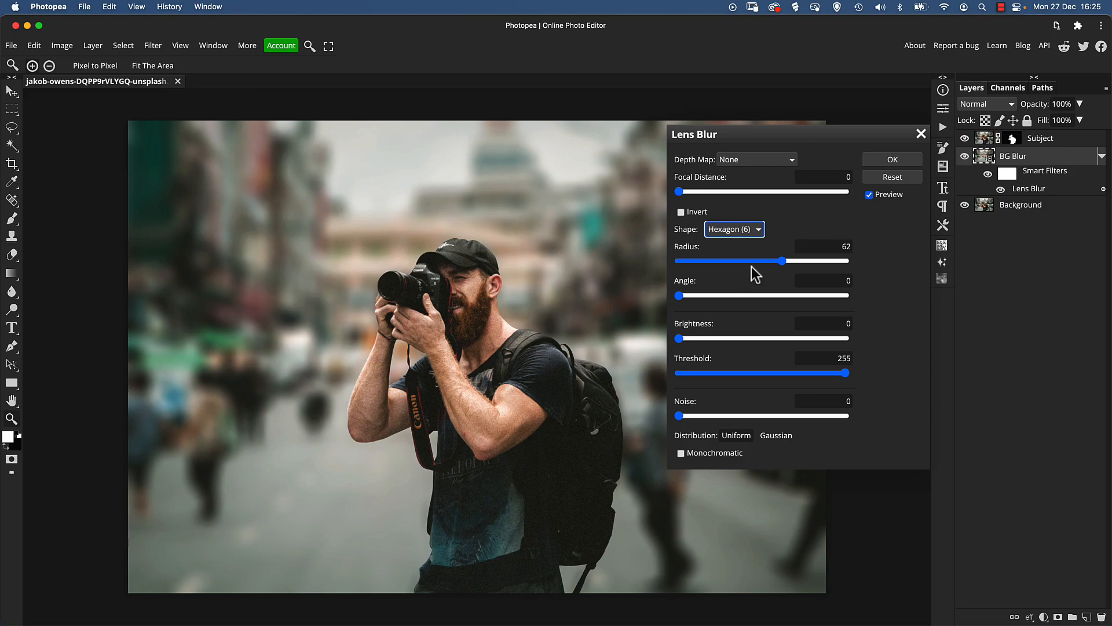
pyautogui.moveTo(784, 261); pyautogui.dragTo(746, 261)
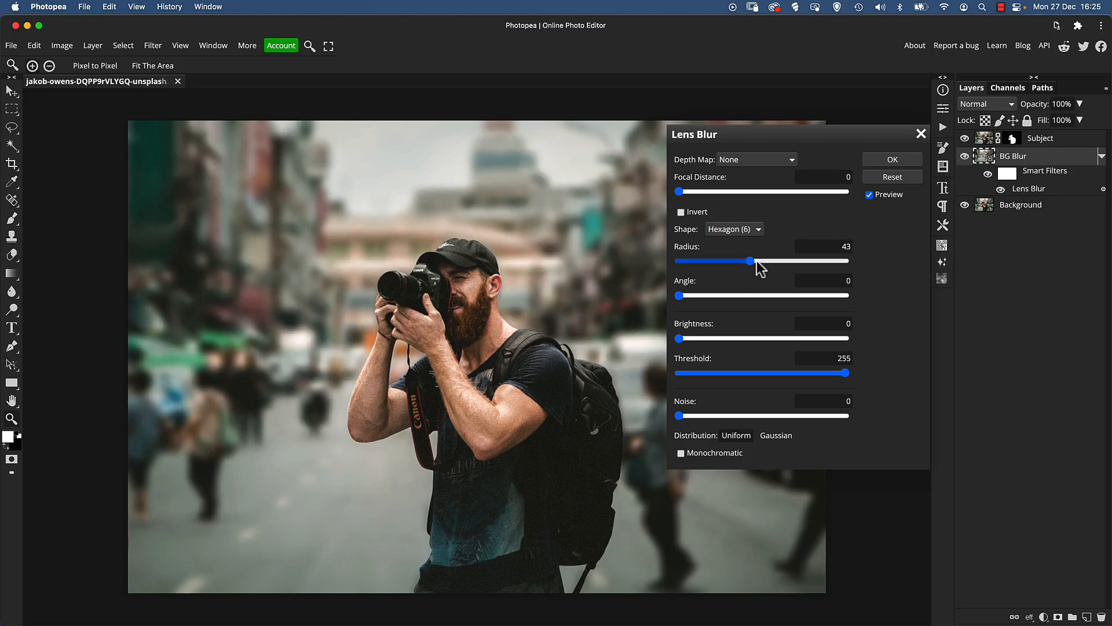
pyautogui.moveTo(745, 260); pyautogui.dragTo(756, 260)
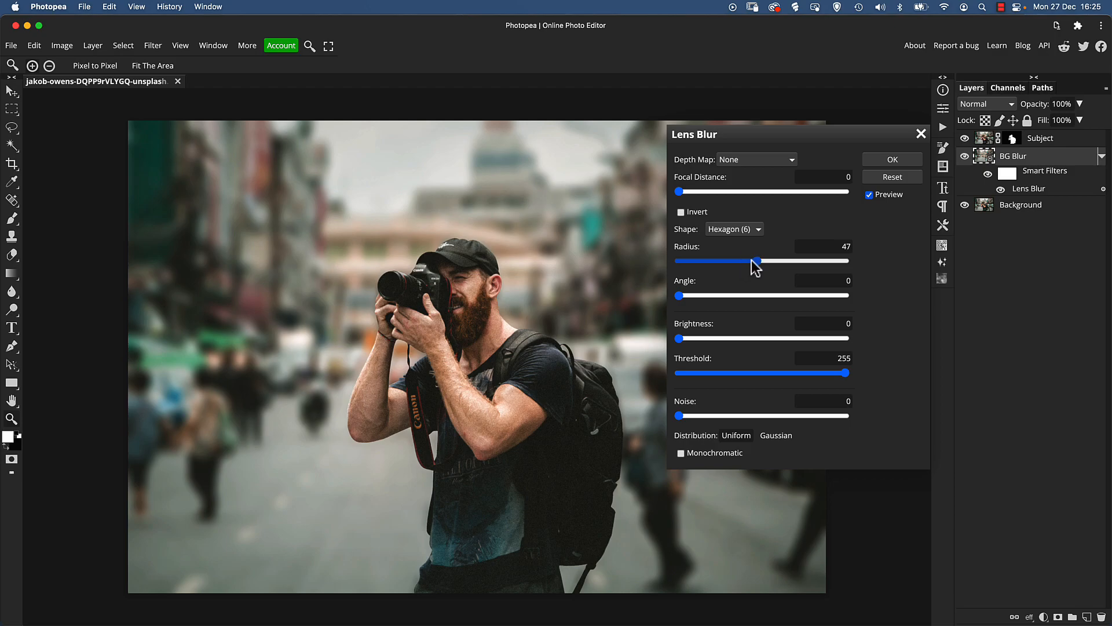
pyautogui.moveTo(758, 261); pyautogui.dragTo(728, 261)
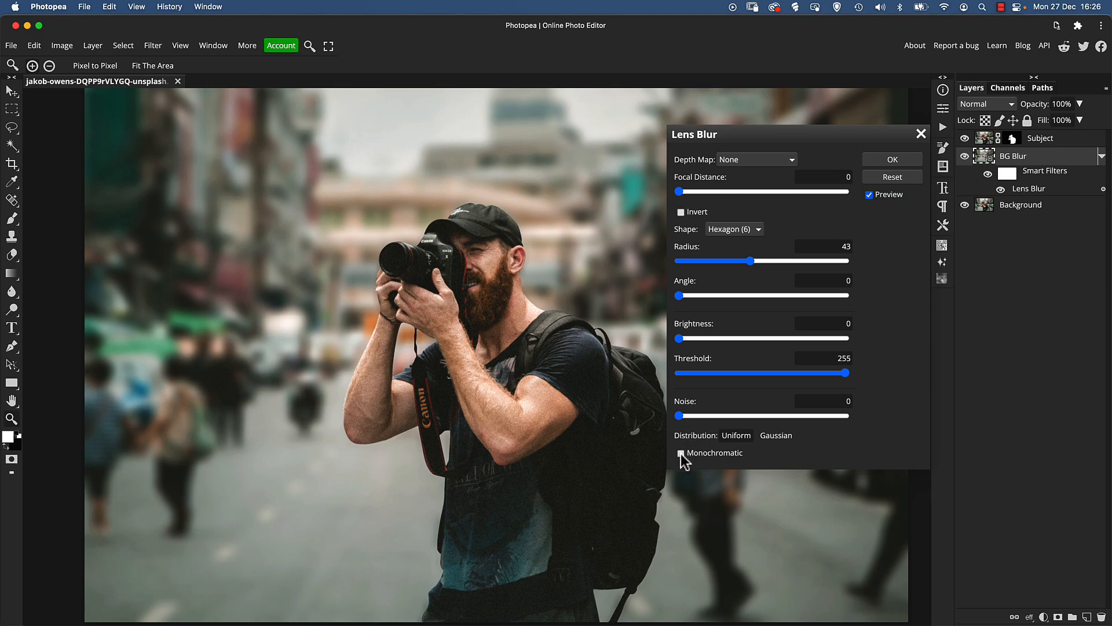
# - Enable Monochromatic noise in Lens Blur and raise the Noise amount to 7
pyautogui.click(680, 453)
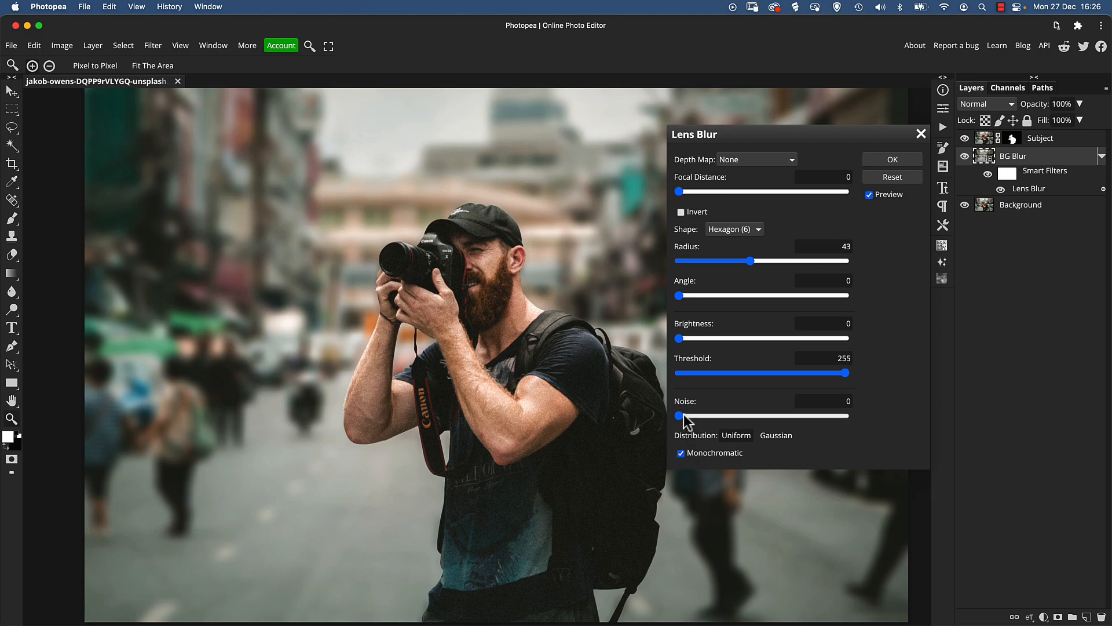
pyautogui.moveTo(678, 416); pyautogui.dragTo(687, 416)
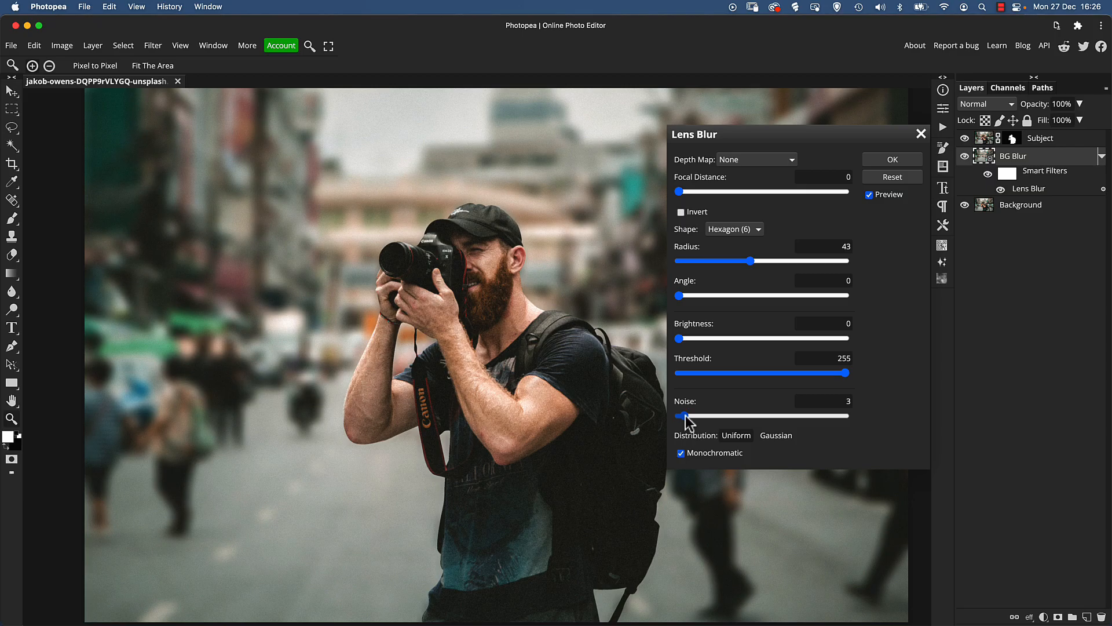
pyautogui.moveTo(678, 416); pyautogui.dragTo(683, 416)
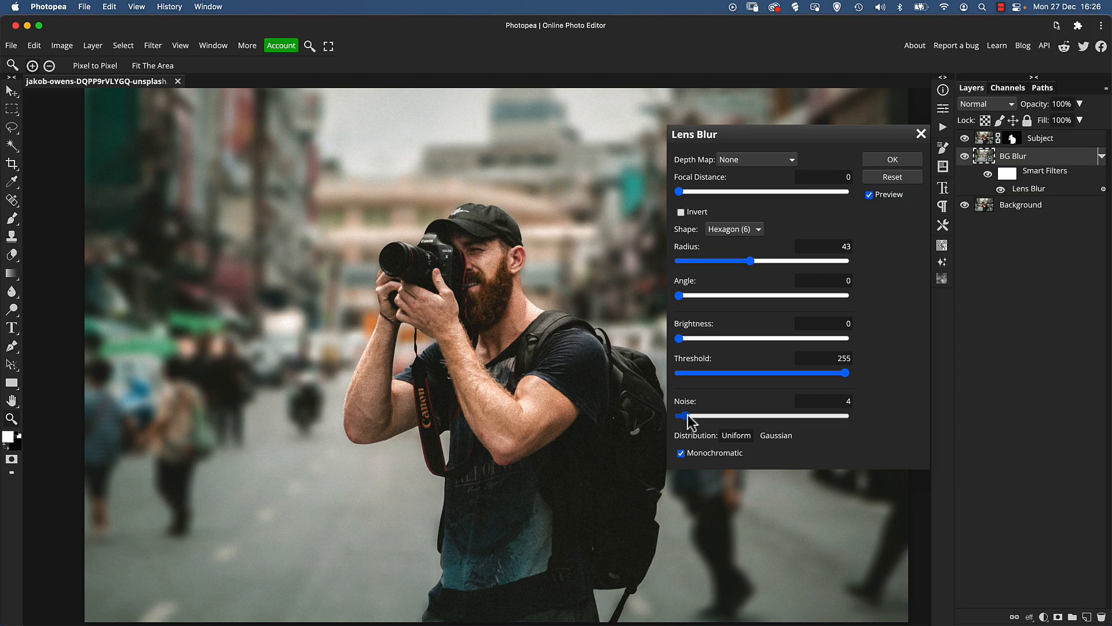
pyautogui.moveTo(684, 416); pyautogui.dragTo(687, 416)
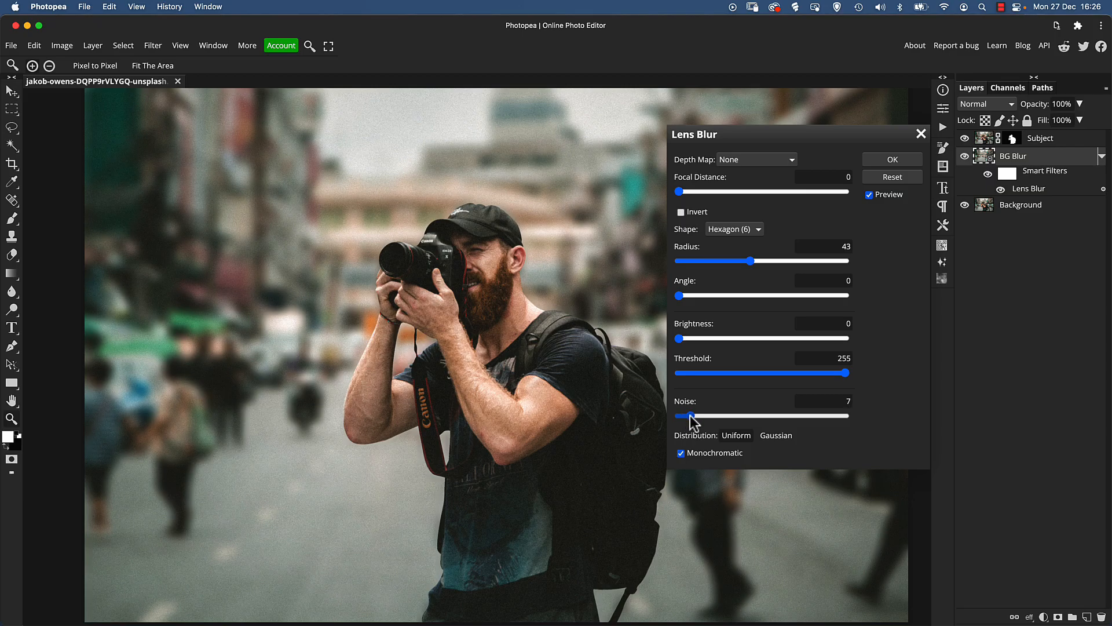